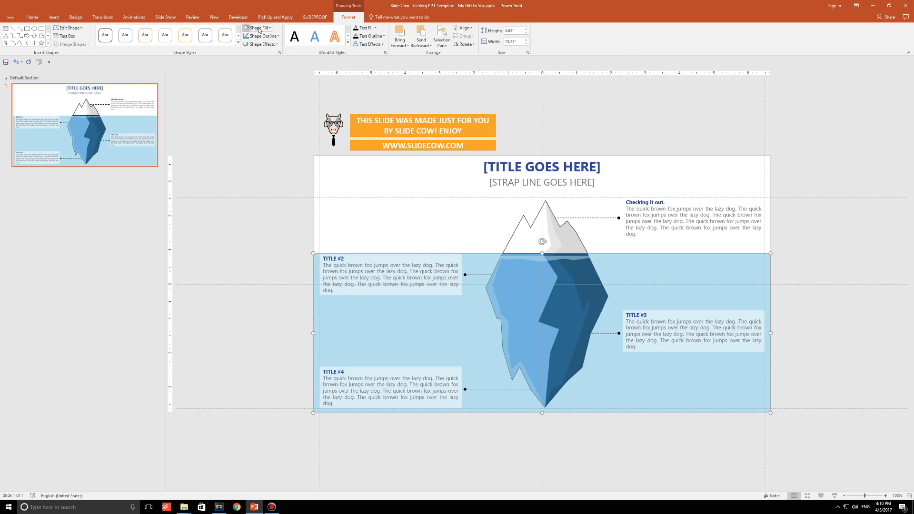
- Bring up the Slide Cow sign-up page in Chrome and scroll to its name and email form
{"action": "left_click", "coordinate": [545, 227]}
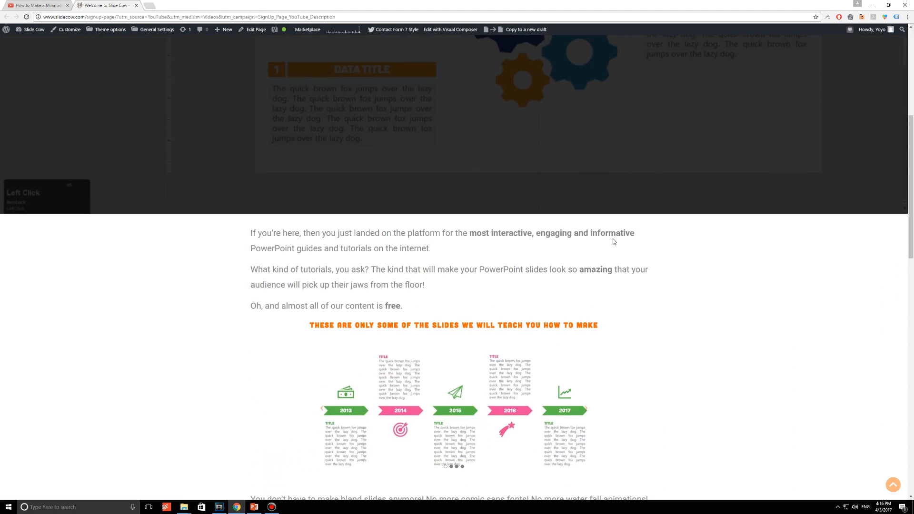
{"action": "scroll", "scroll_direction": "down", "scroll_amount": 3}
{"action": "type", "text": "Your second na"}
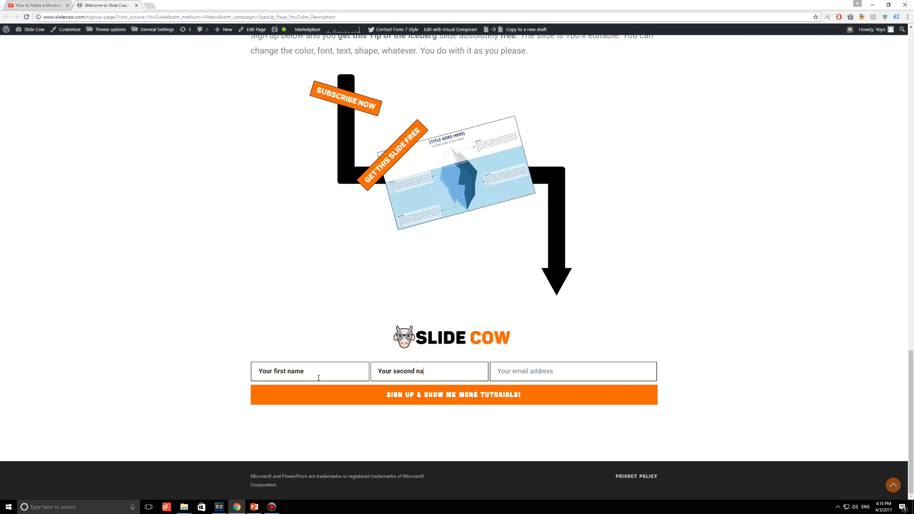
{"action": "left_click", "coordinate": [253, 507]}
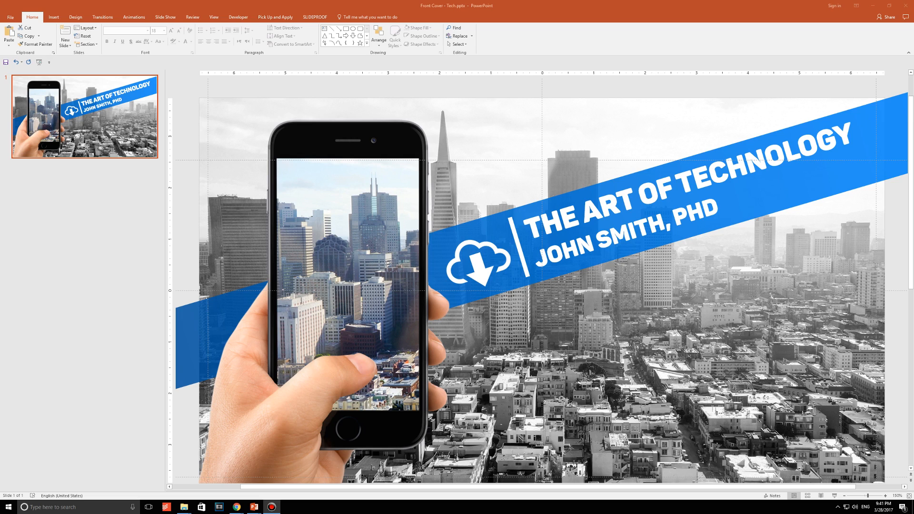
- Select the finished cover slide thumbnail so it can be duplicated
{"action": "left_click", "coordinate": [886, 495]}
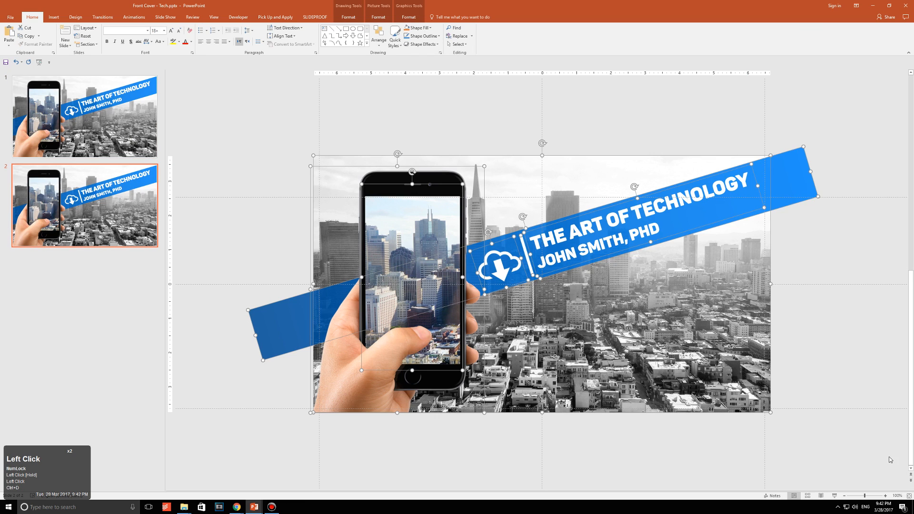
- Duplicate the blank slide twice with Ctrl+D, then return to the cover slide
{"action": "key", "text": "ctrl+d"}
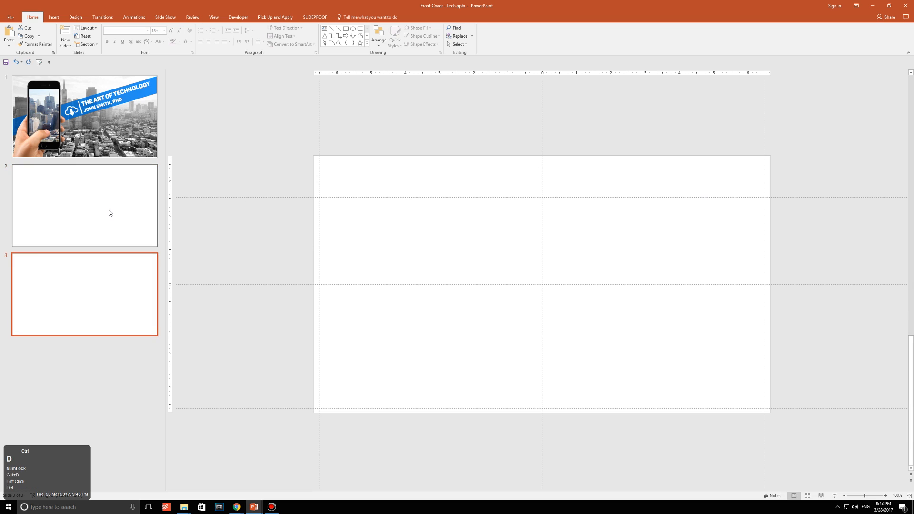
{"action": "key", "text": "ctrl+d"}
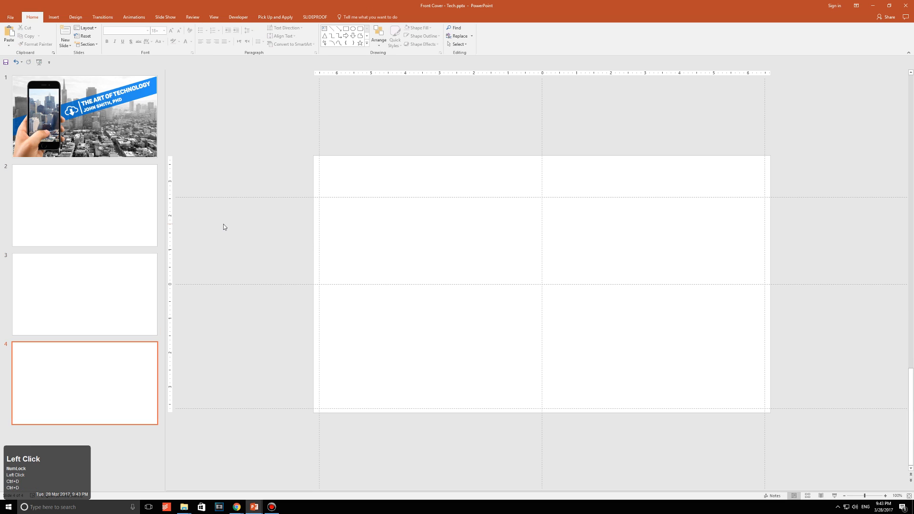
{"action": "left_click", "coordinate": [84, 116]}
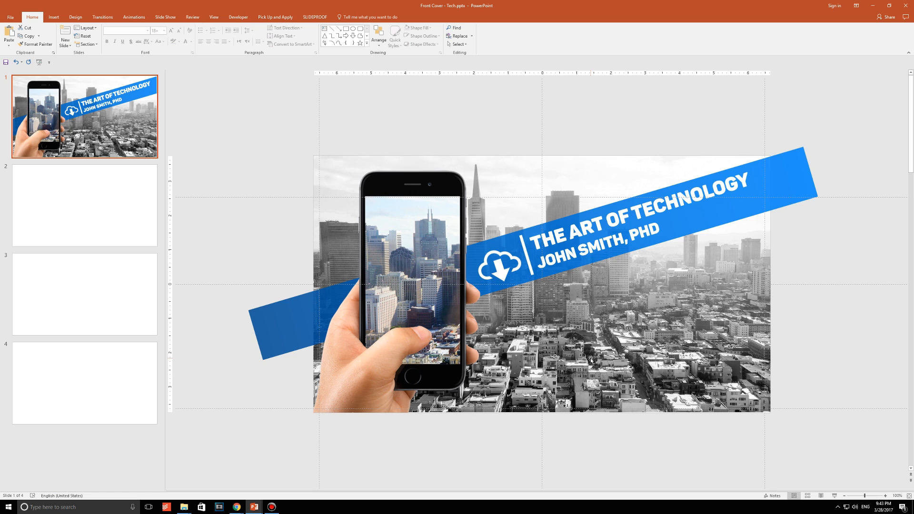
{"action": "mouse_move", "coordinate": [236, 507]}
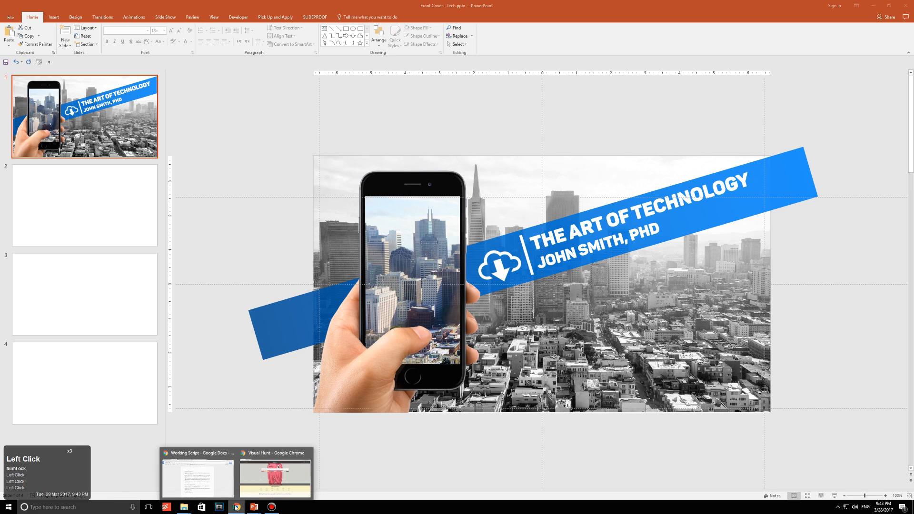
- Search Visual Hunt for 'skyline' from its search box
{"action": "left_click", "coordinate": [274, 473]}
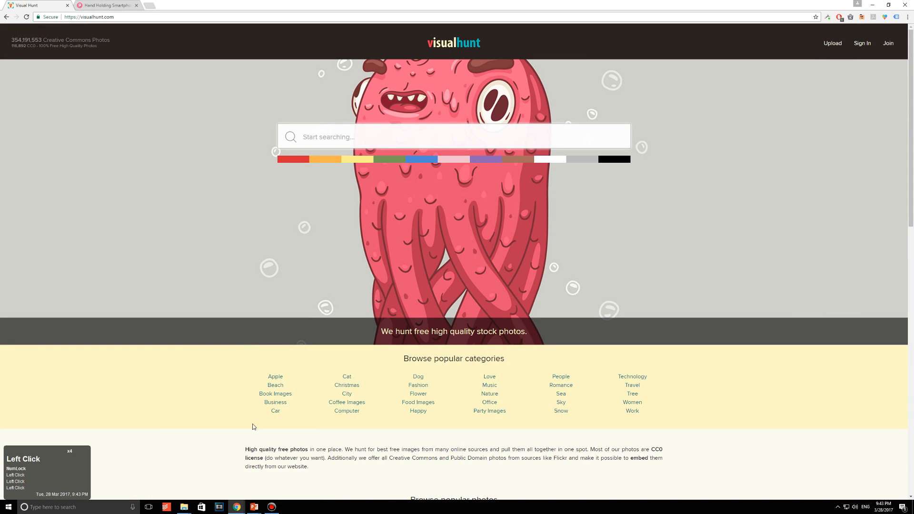
{"action": "left_click", "coordinate": [88, 16]}
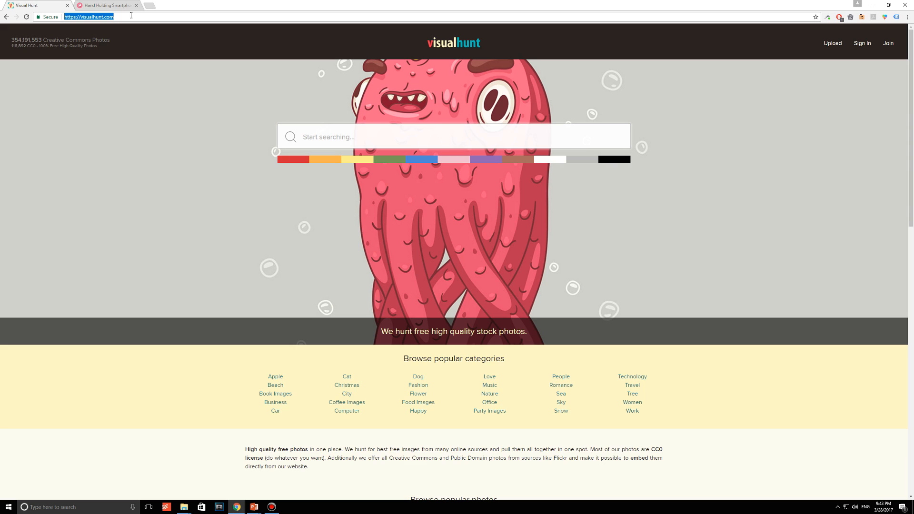
{"action": "left_click", "coordinate": [342, 136]}
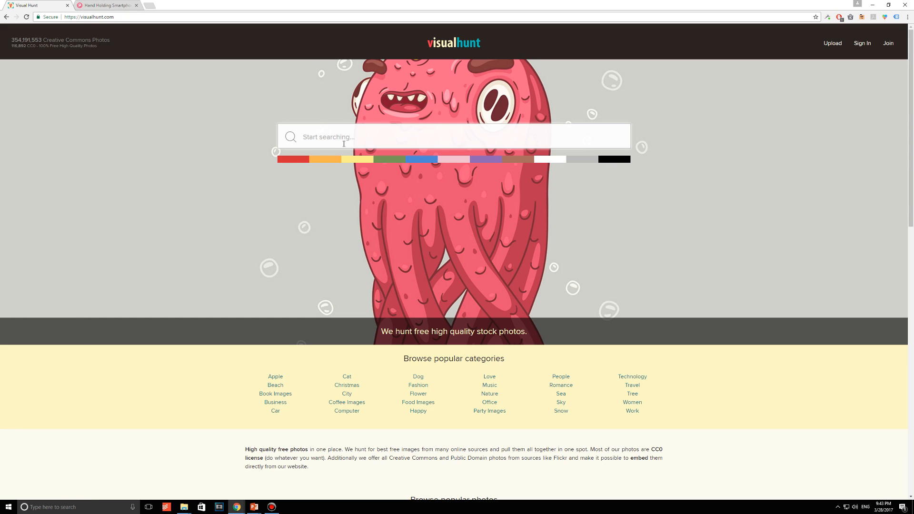
{"action": "type", "text": "skyline"}
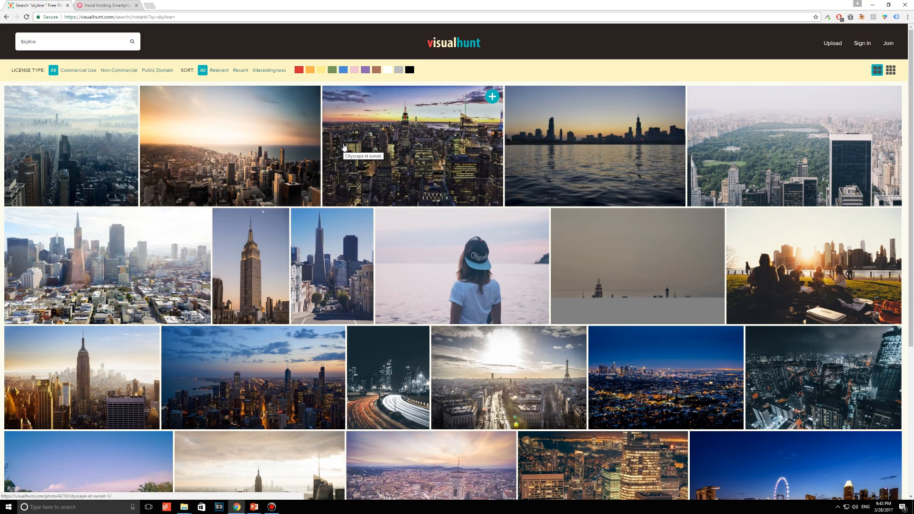
{"action": "mouse_move", "coordinate": [96, 76]}
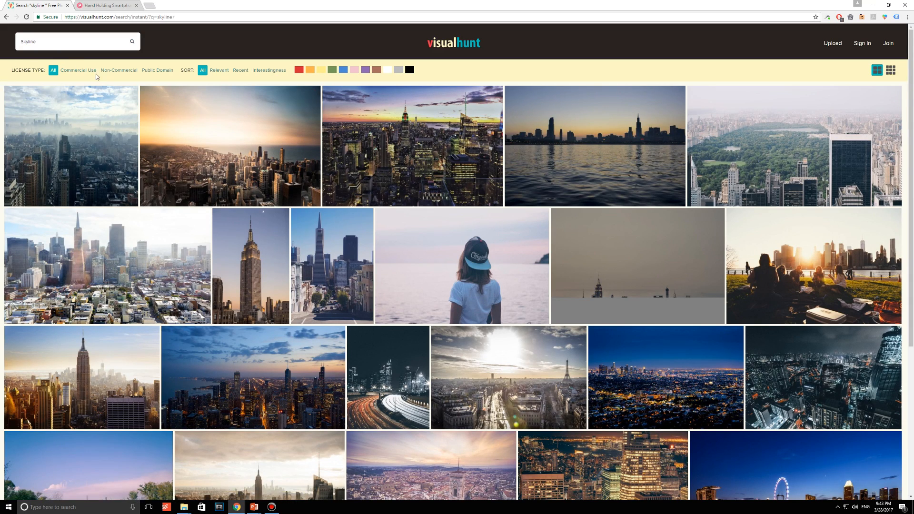
- Filter skyline results to commercial-use photos and open the sunset city skyline photo
{"action": "left_click", "coordinate": [78, 69]}
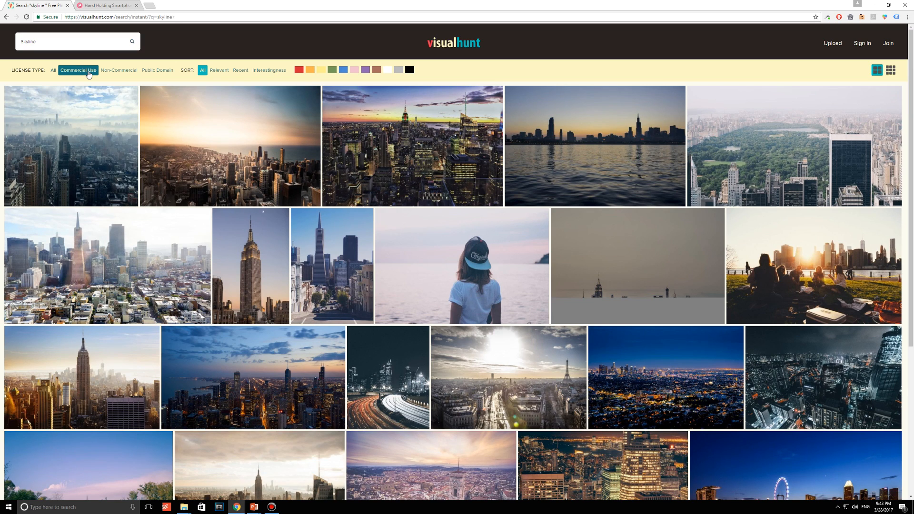
{"action": "mouse_move", "coordinate": [154, 256]}
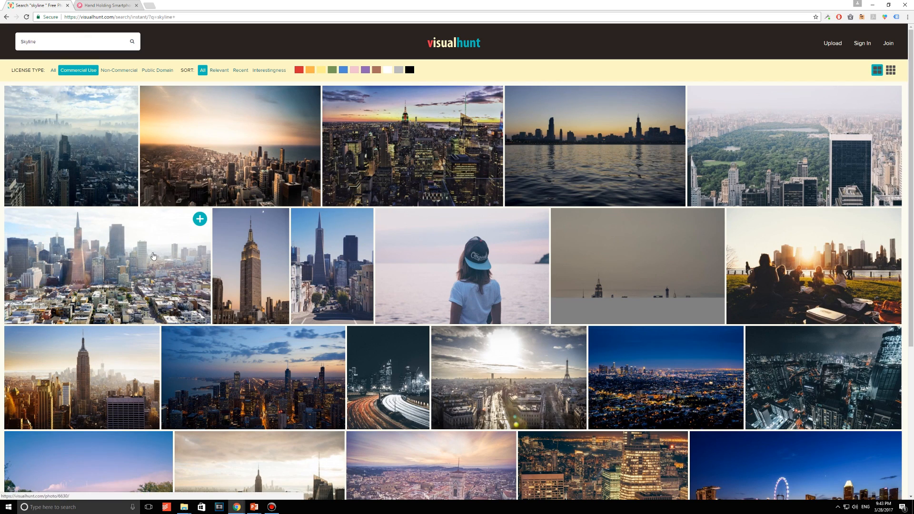
{"action": "mouse_move", "coordinate": [160, 256]}
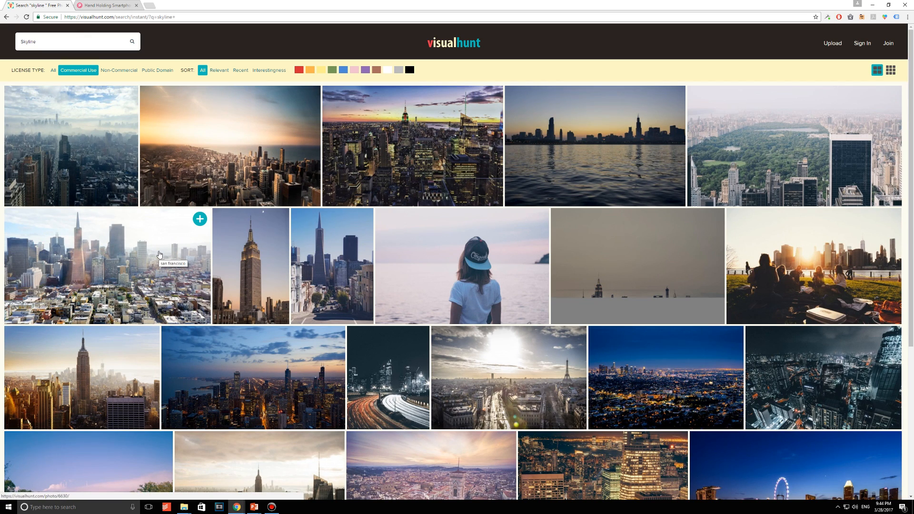
{"action": "mouse_move", "coordinate": [306, 203]}
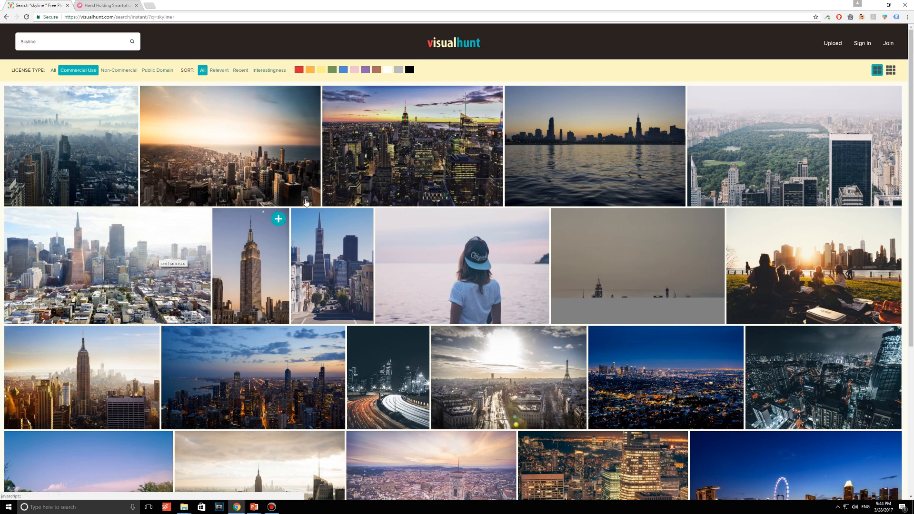
{"action": "left_click", "coordinate": [595, 145]}
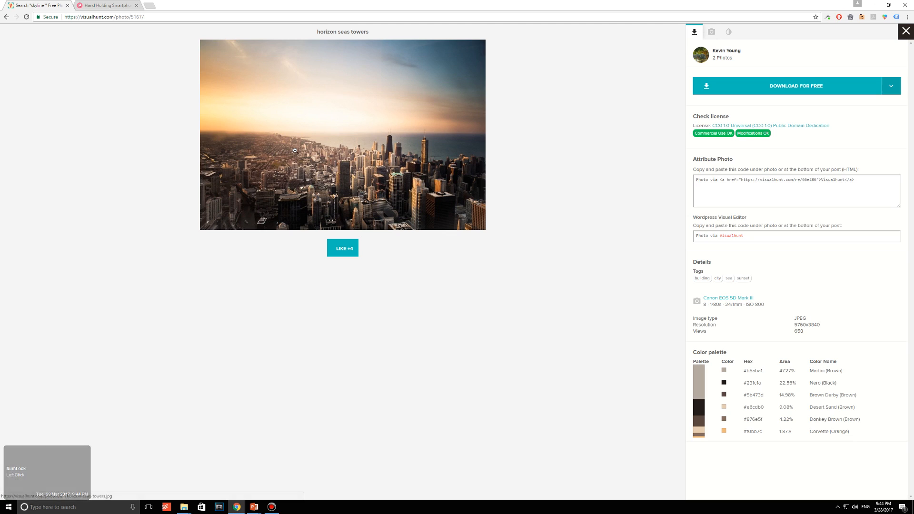
- Download the horizon seas towers photo at 3200 × 2133 (2XL) and open a new Google tab
{"action": "left_click", "coordinate": [891, 85]}
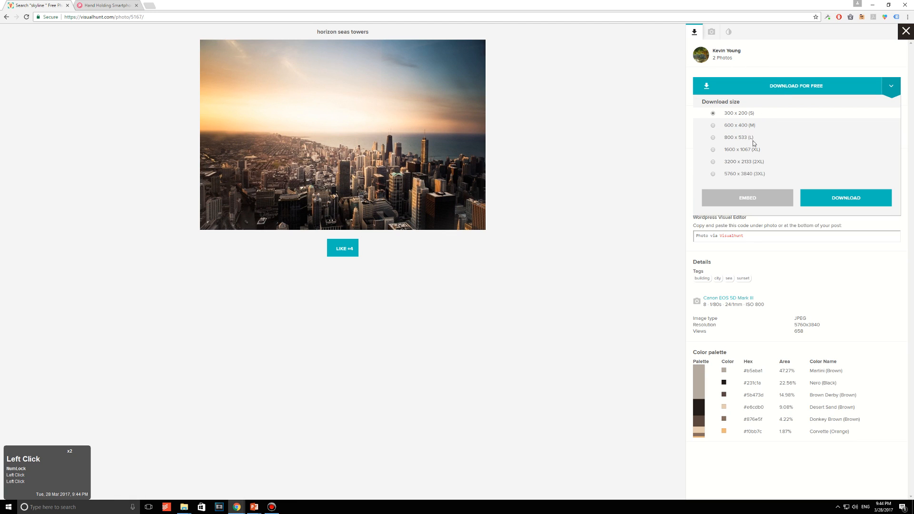
{"action": "mouse_move", "coordinate": [754, 160]}
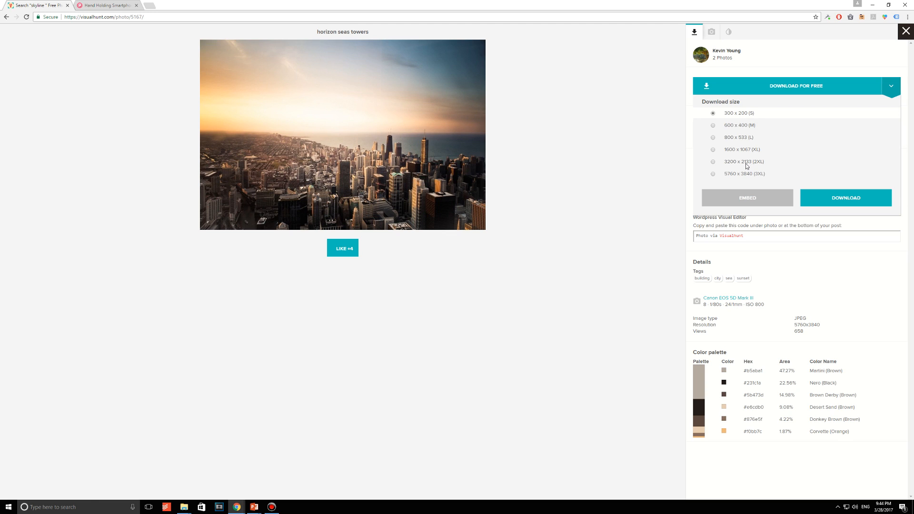
{"action": "left_click", "coordinate": [713, 162]}
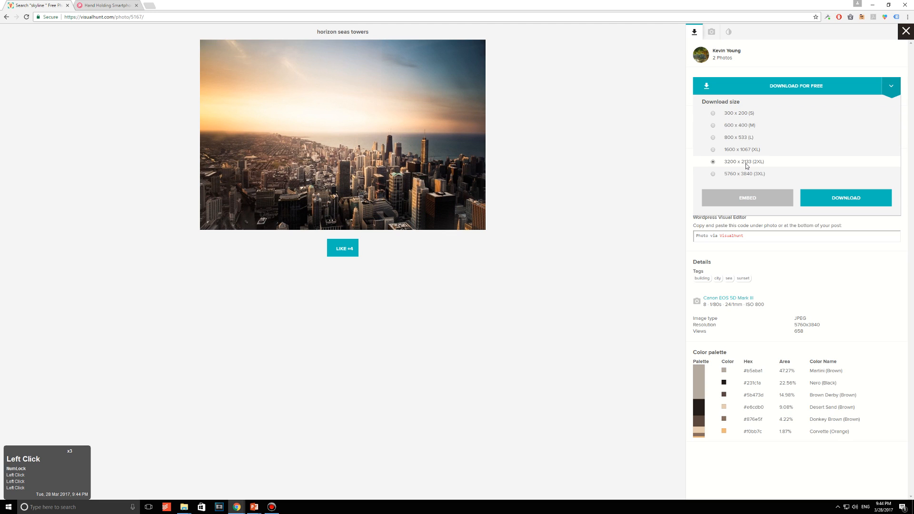
{"action": "mouse_move", "coordinate": [825, 216]}
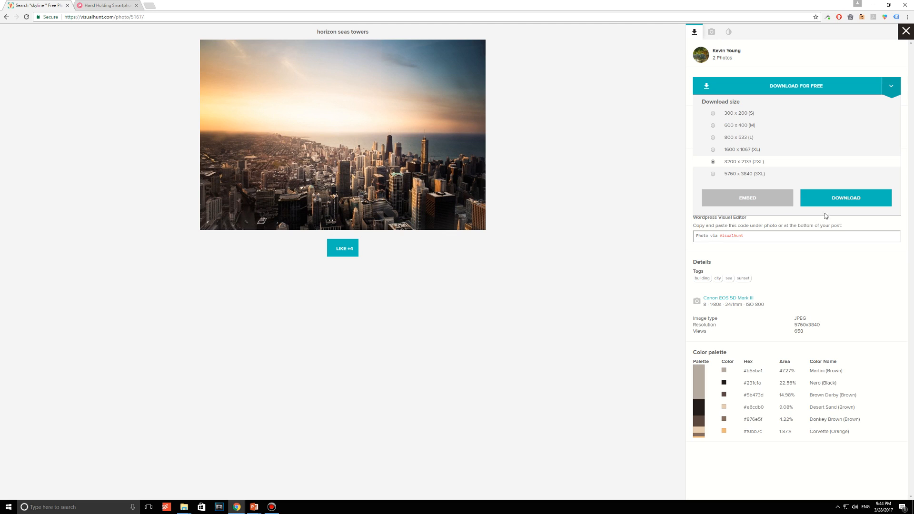
{"action": "left_click", "coordinate": [845, 198]}
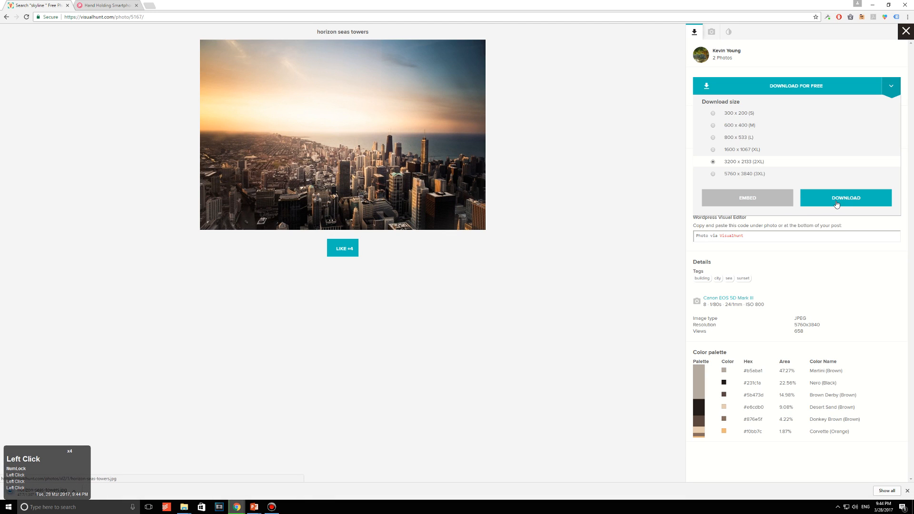
{"action": "left_click", "coordinate": [845, 198]}
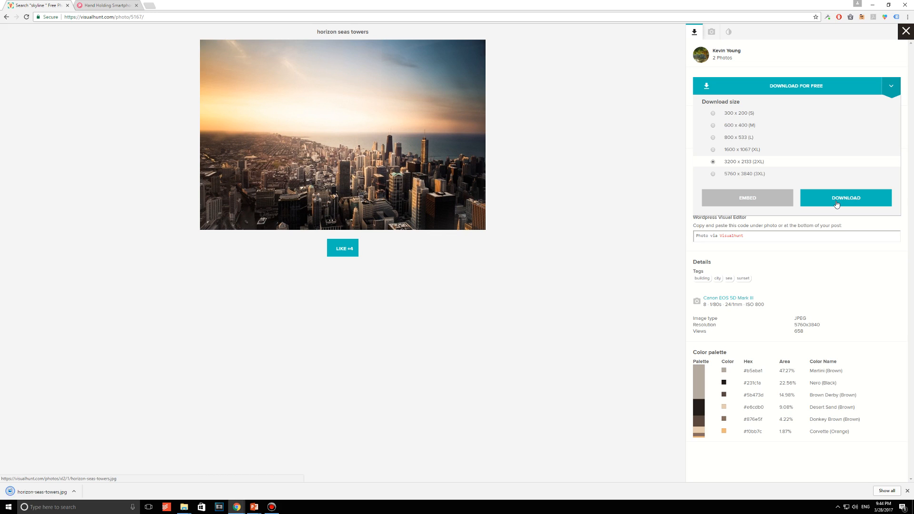
{"action": "mouse_move", "coordinate": [637, 149]}
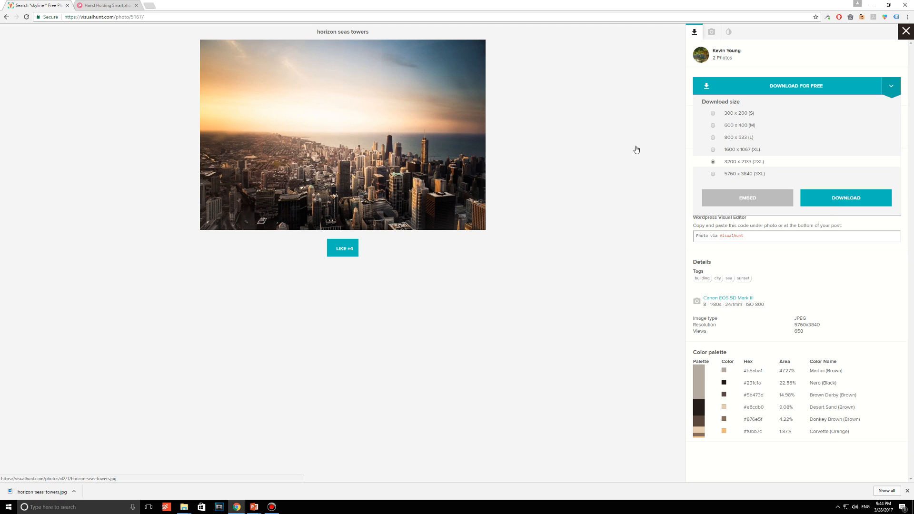
{"action": "left_click", "coordinate": [107, 6]}
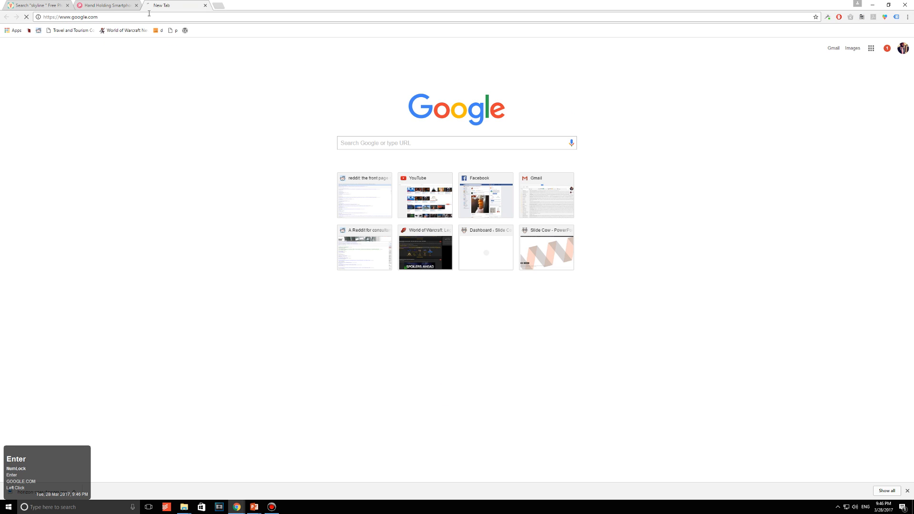
- Search Google Images for smartphone hand PNG, open the pngpix hand-holding-smartphone page, and return to PowerPoint
{"action": "type", "text": "smar"}
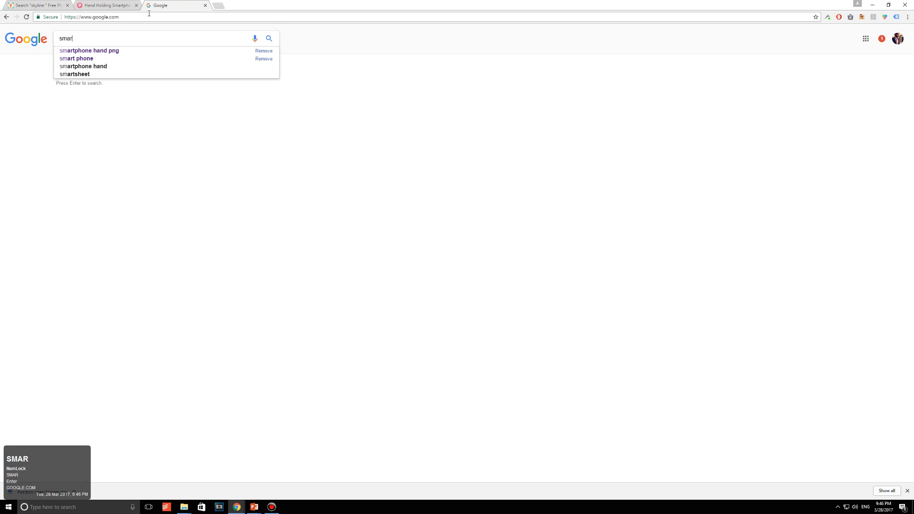
{"action": "left_click", "coordinate": [90, 51]}
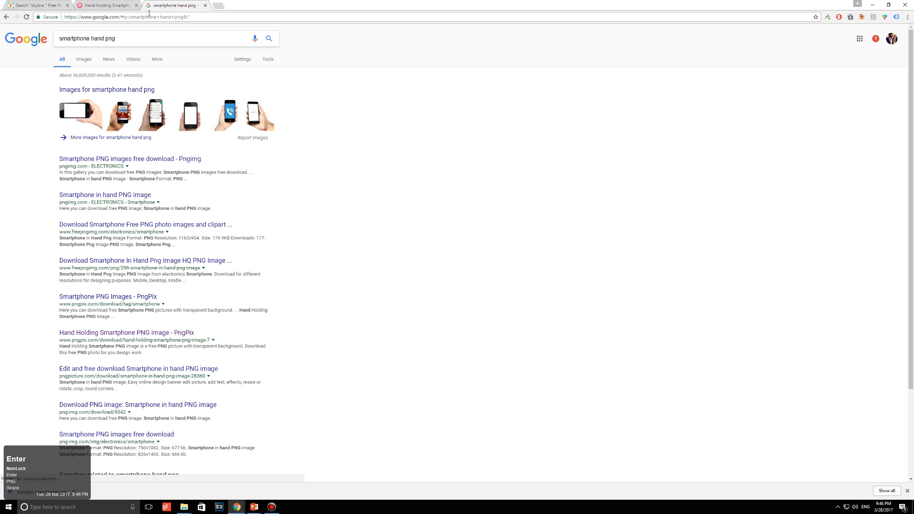
{"action": "left_click", "coordinate": [107, 89]}
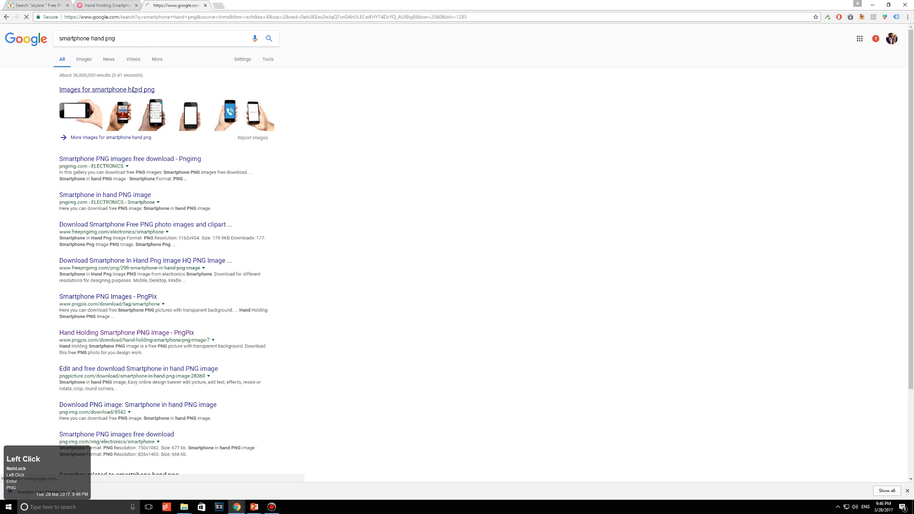
{"action": "left_click", "coordinate": [84, 59]}
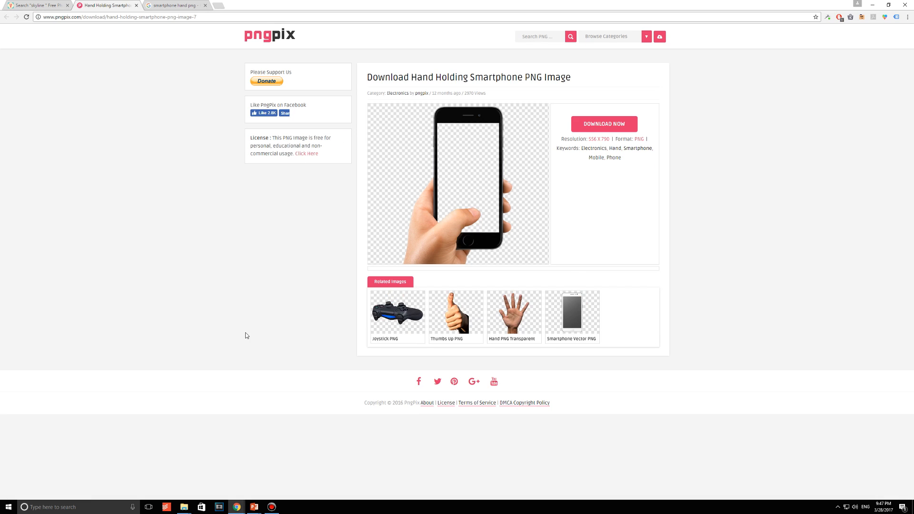
{"action": "left_click", "coordinate": [604, 124]}
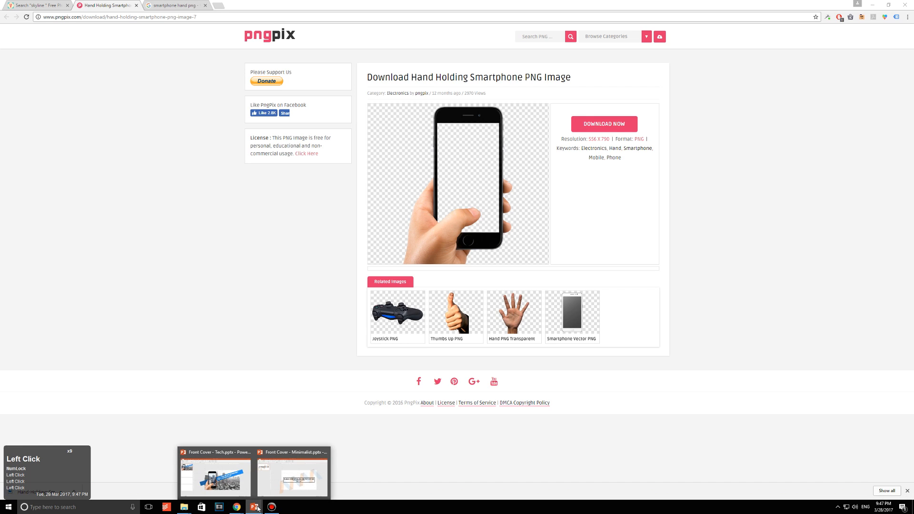
{"action": "left_click", "coordinate": [214, 477]}
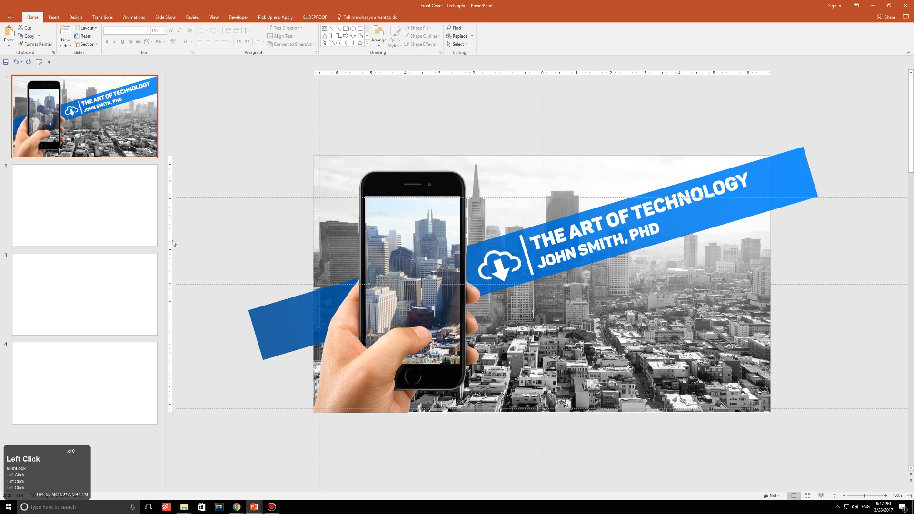
- Paste the phone picture on slide 2 and send a blue snipped-corner rectangle behind it
{"action": "left_click", "coordinate": [83, 206]}
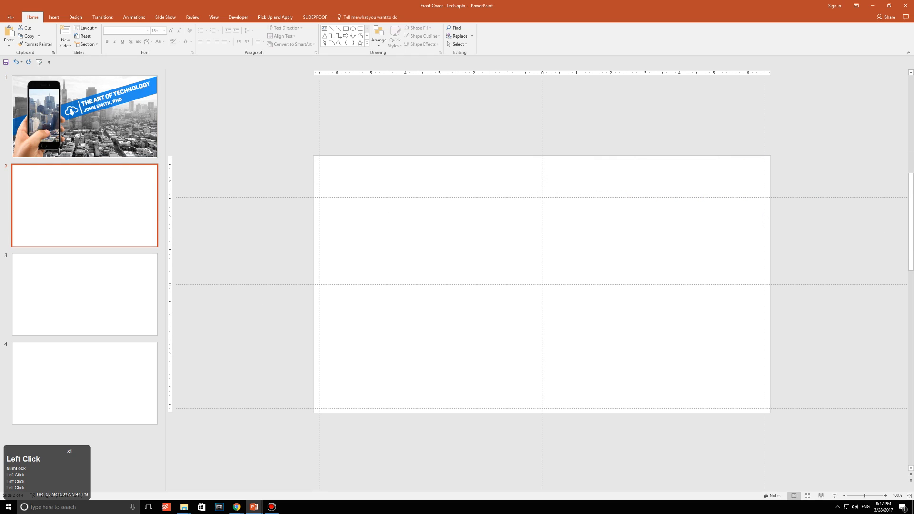
{"action": "left_click", "coordinate": [560, 280]}
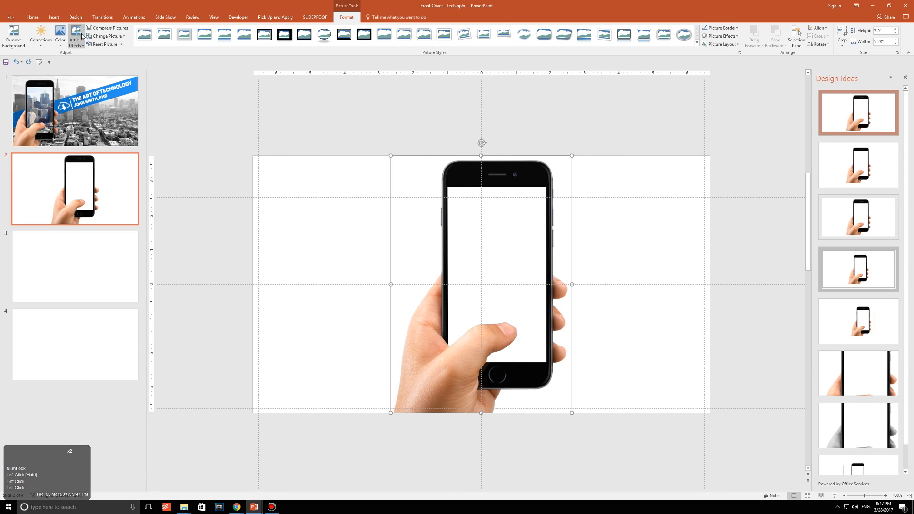
{"action": "left_click", "coordinate": [53, 17]}
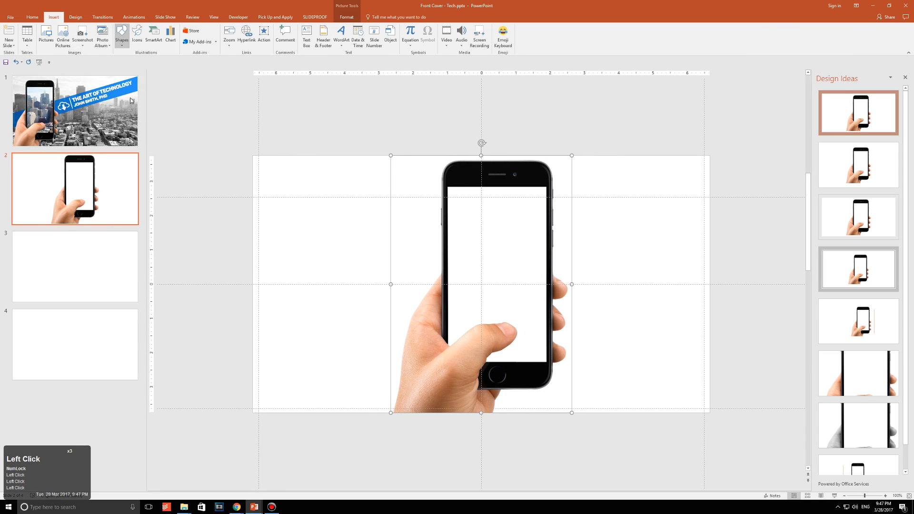
{"action": "right_click", "coordinate": [488, 250]}
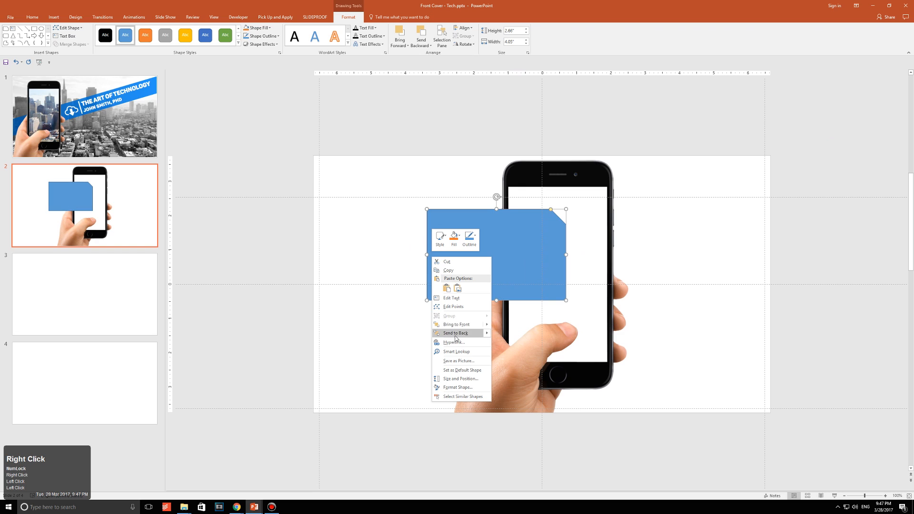
{"action": "left_click", "coordinate": [454, 333]}
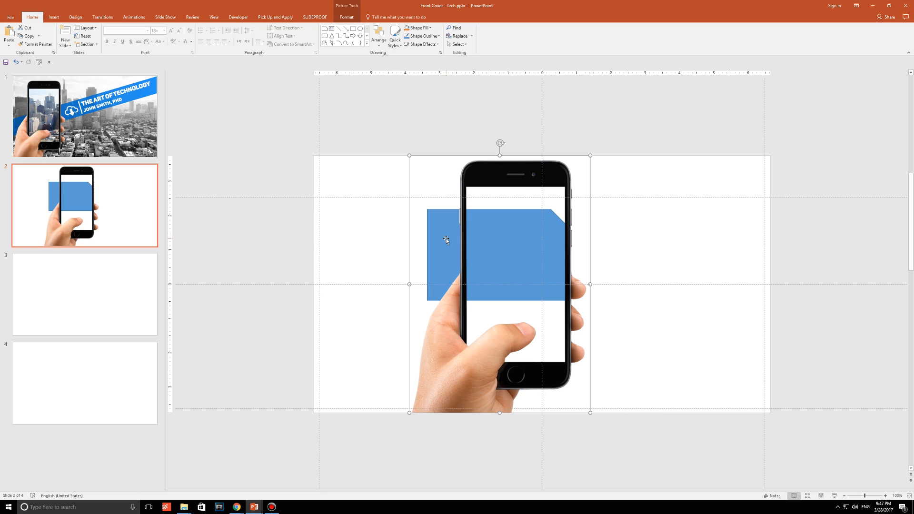
{"action": "mouse_move", "coordinate": [236, 506]}
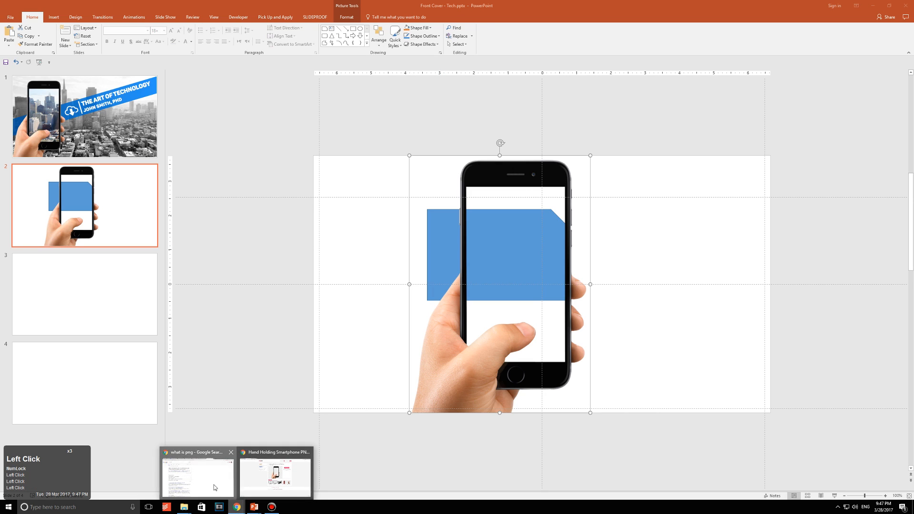
- Return to the pngpix page in Chrome and download the hand holding smartphone PNG
{"action": "left_click", "coordinate": [274, 475]}
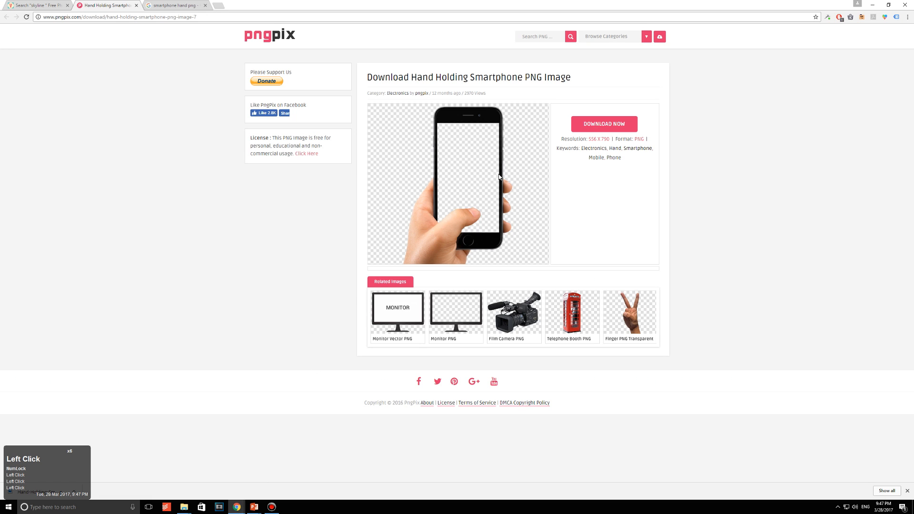
{"action": "left_click", "coordinate": [172, 5]}
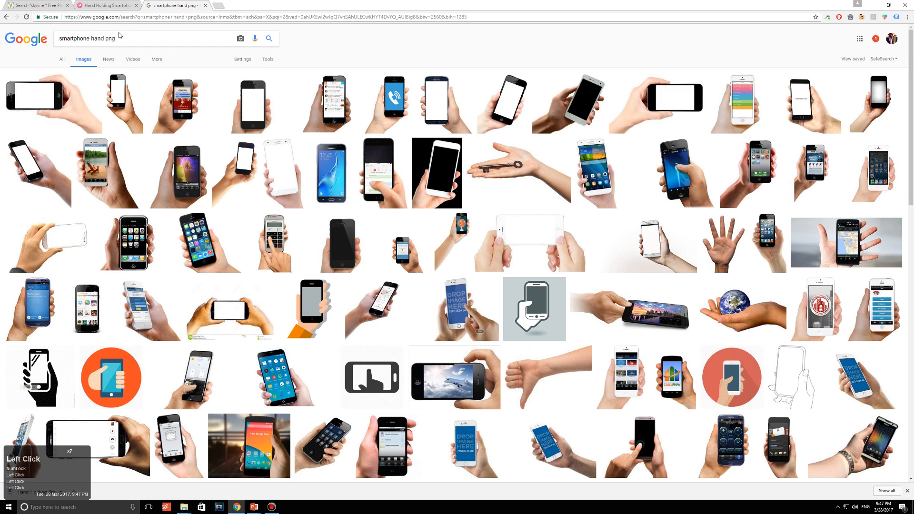
{"action": "double_click", "coordinate": [106, 38]}
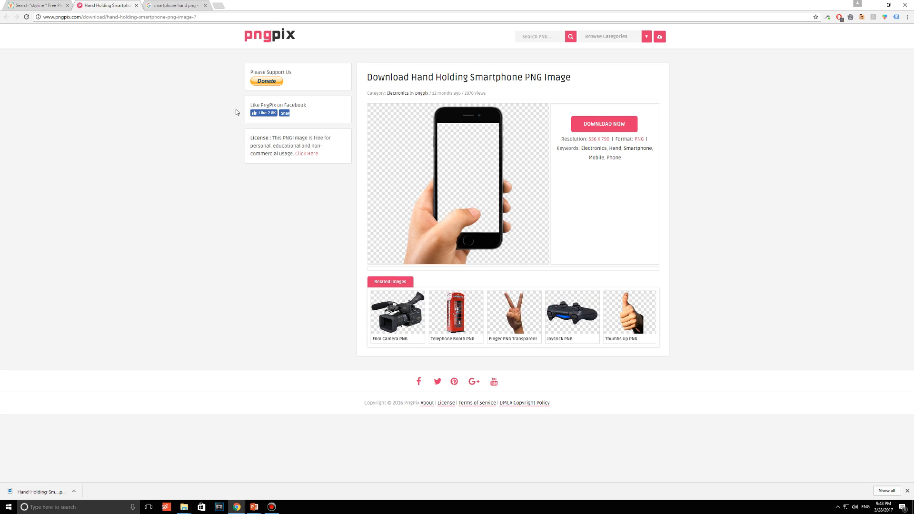
{"action": "mouse_move", "coordinate": [284, 141]}
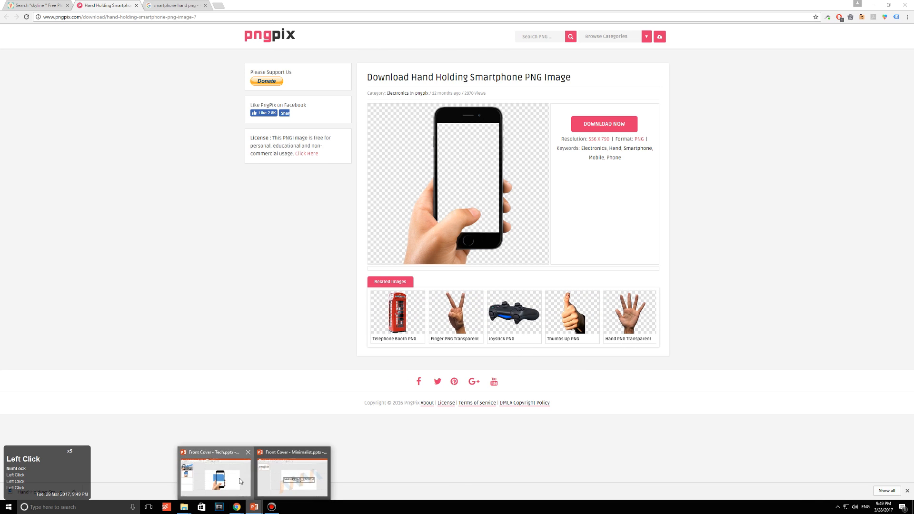
- Back in PowerPoint, delete the phone picture and blue shape from slide 2
{"action": "left_click", "coordinate": [215, 477]}
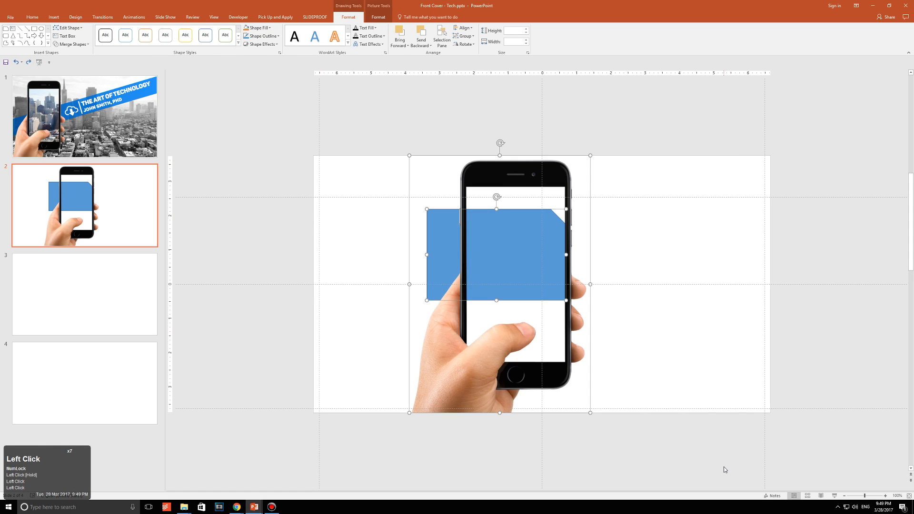
{"action": "key", "text": "Delete"}
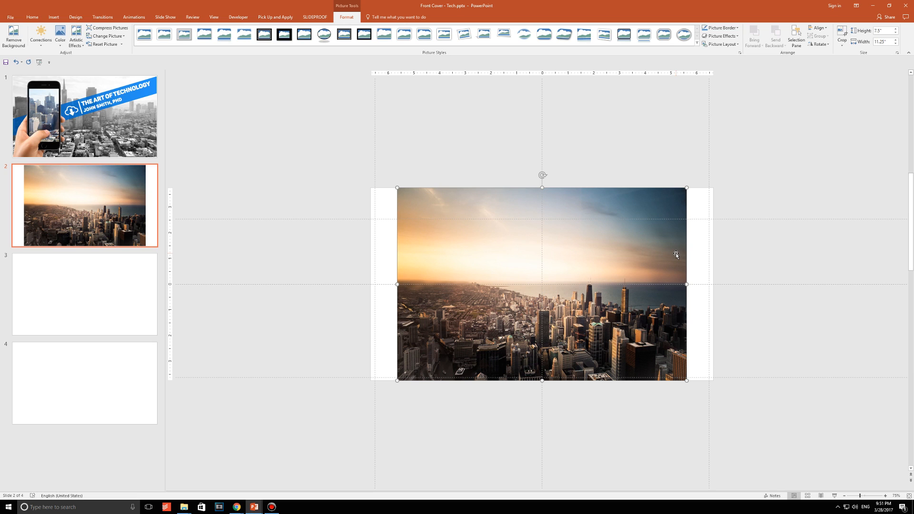
{"action": "mouse_move", "coordinate": [671, 255]}
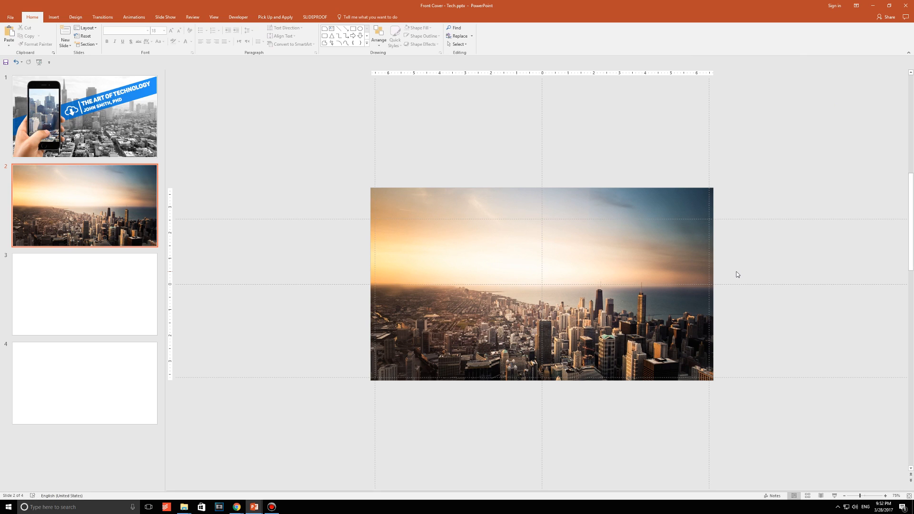
{"action": "mouse_move", "coordinate": [627, 272]}
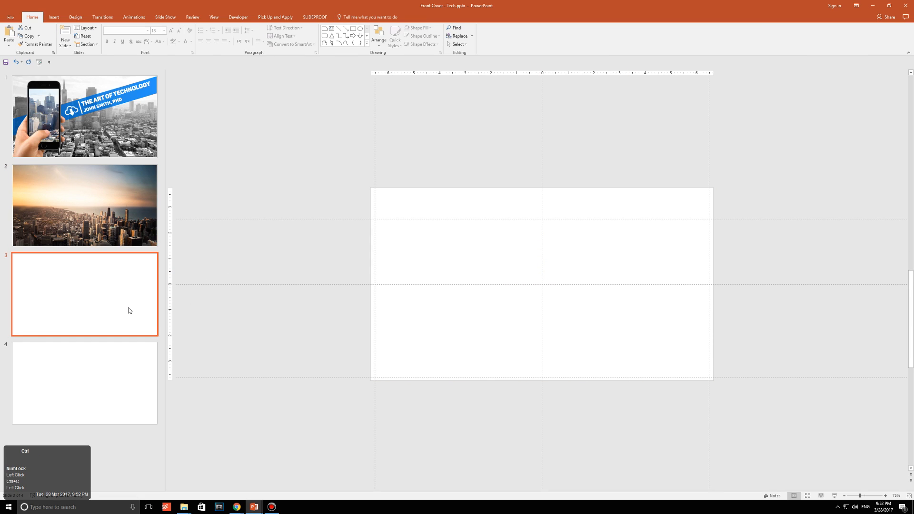
- Keep a full-colour skyline copy on slide 3 and desaturate slide 2's photo to 0% grayscale
{"action": "left_click", "coordinate": [84, 205]}
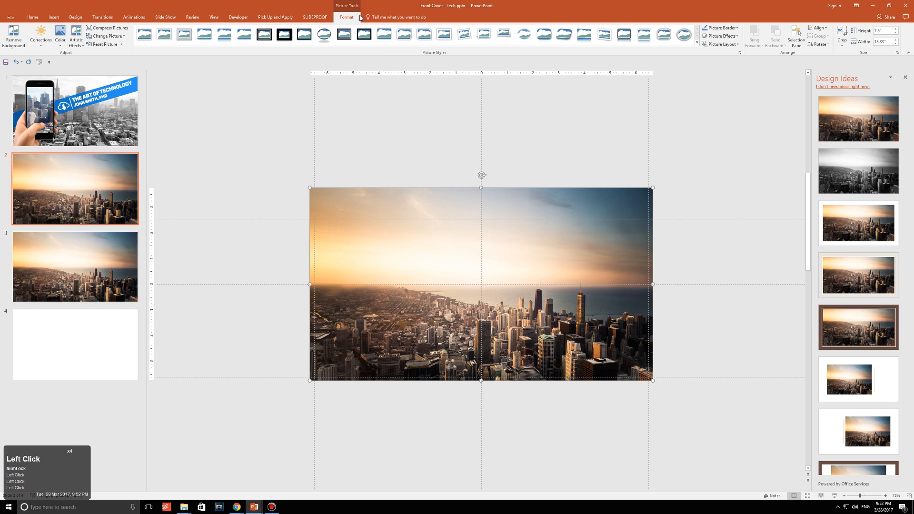
{"action": "left_click", "coordinate": [59, 35]}
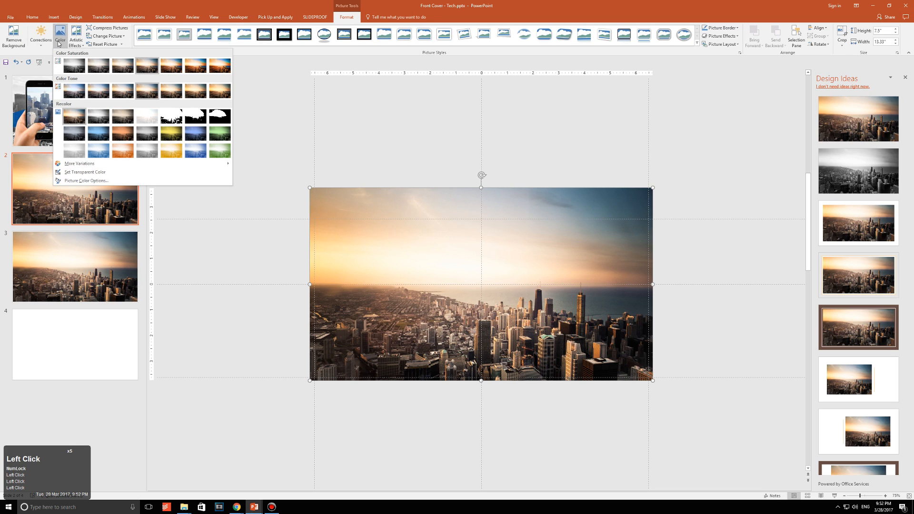
{"action": "mouse_move", "coordinate": [75, 66]}
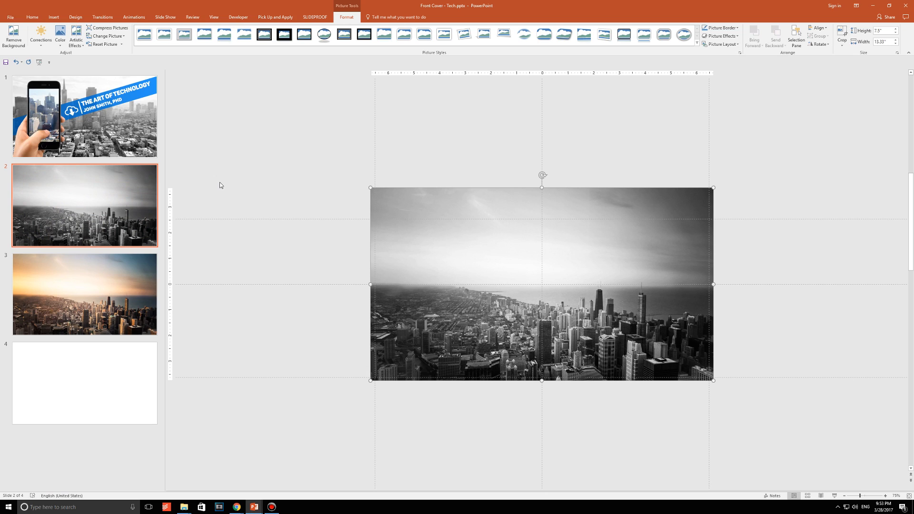
{"action": "left_click", "coordinate": [84, 294]}
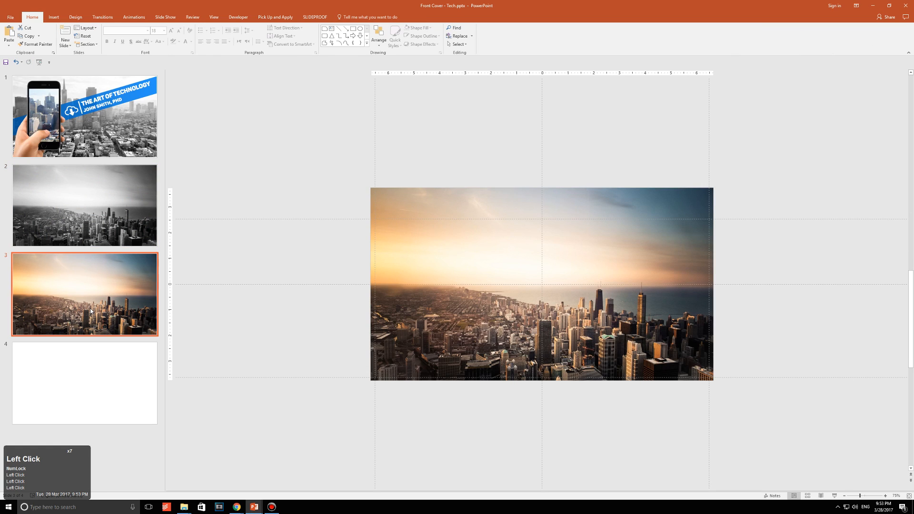
- Paste the colour skyline photo onto slide 2 over the grayscale one
{"action": "left_click", "coordinate": [84, 383]}
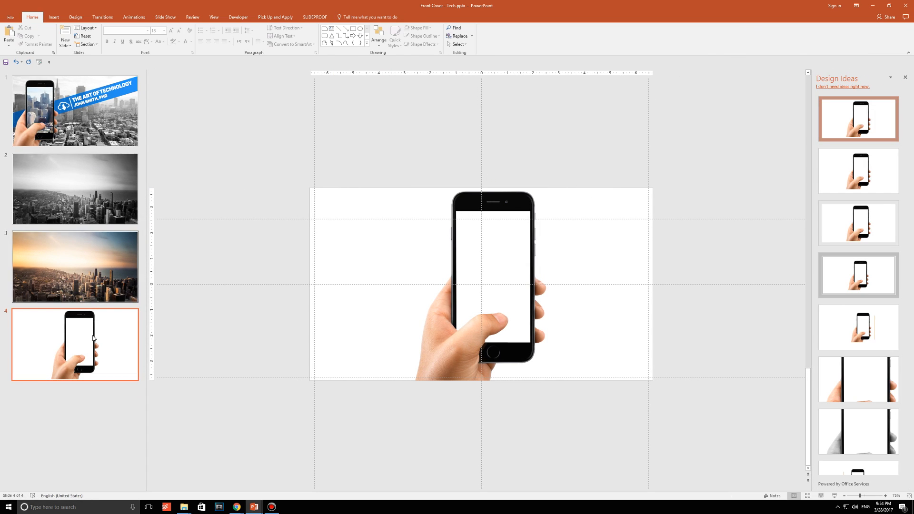
{"action": "mouse_move", "coordinate": [105, 282]}
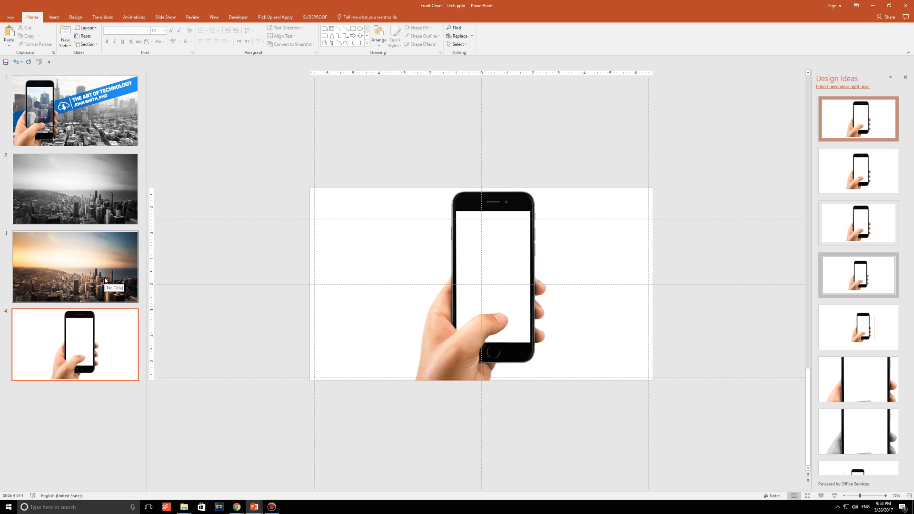
{"action": "left_click", "coordinate": [75, 266]}
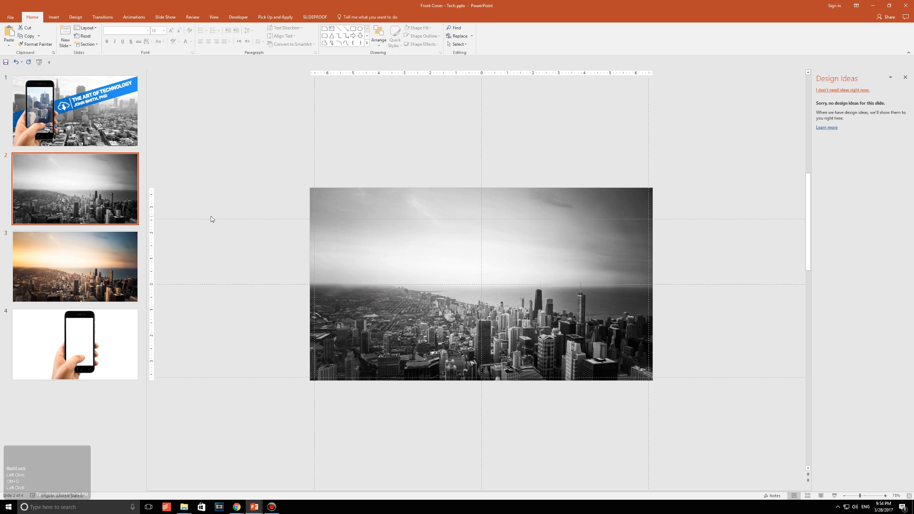
{"action": "key", "text": "ctrl+v"}
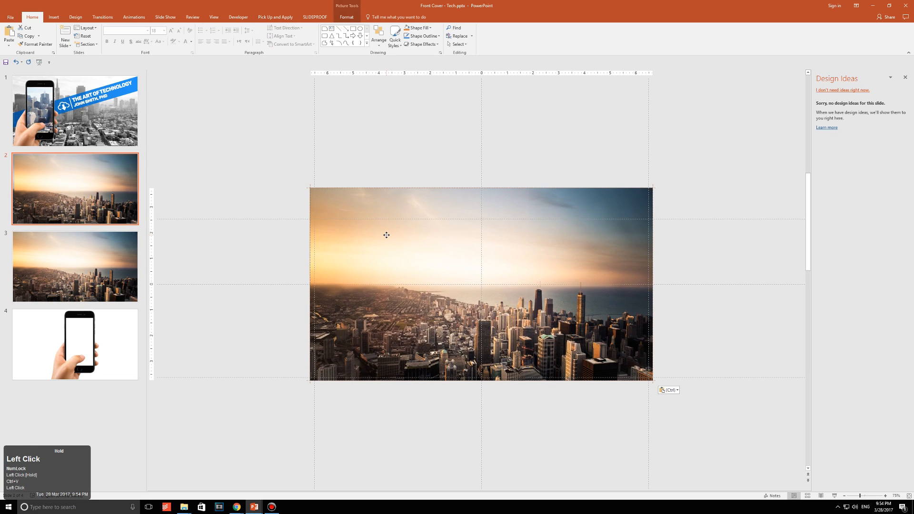
{"action": "left_click", "coordinate": [494, 435]}
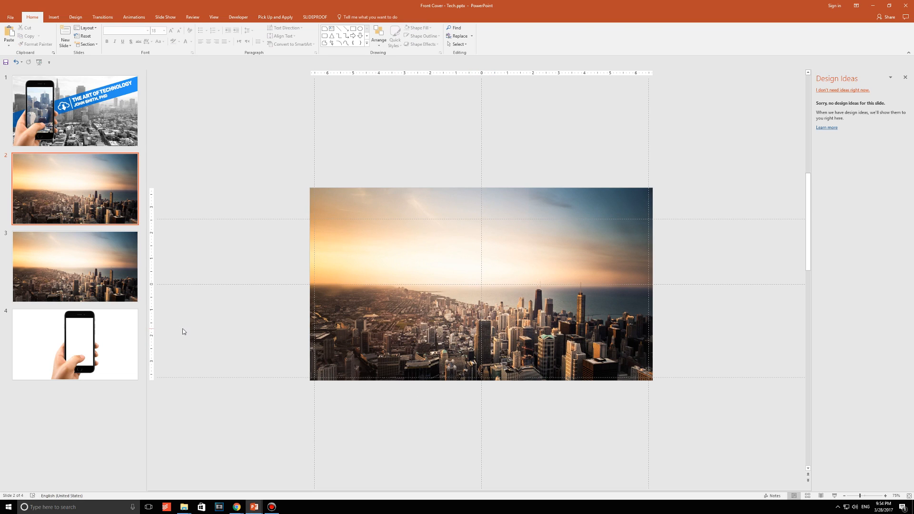
- Paste the phone-in-hand picture from slide 4 onto slide 2, shrunk at the lower right
{"action": "left_click", "coordinate": [74, 343]}
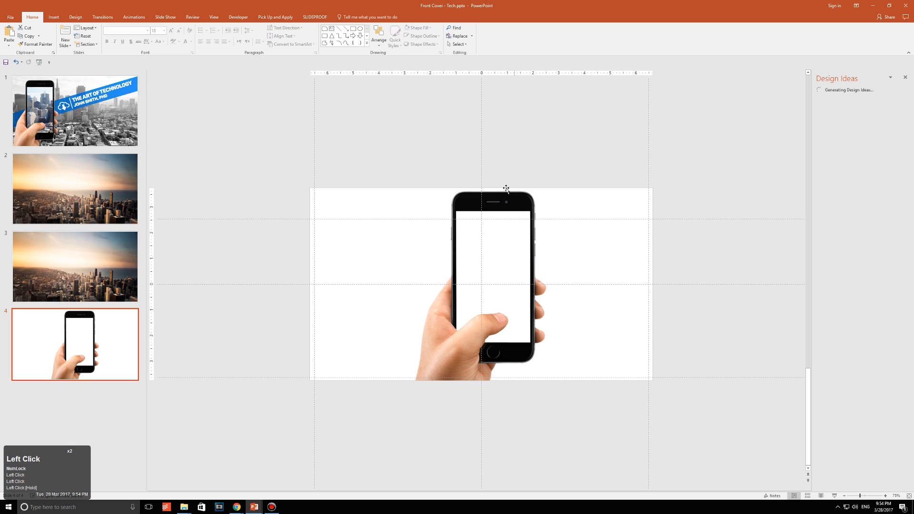
{"action": "left_click", "coordinate": [75, 188]}
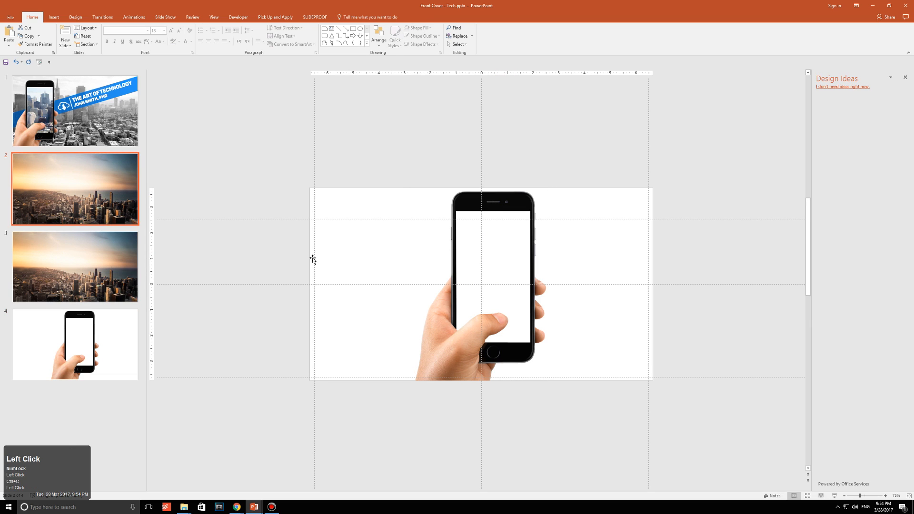
{"action": "key", "text": "ctrl+v"}
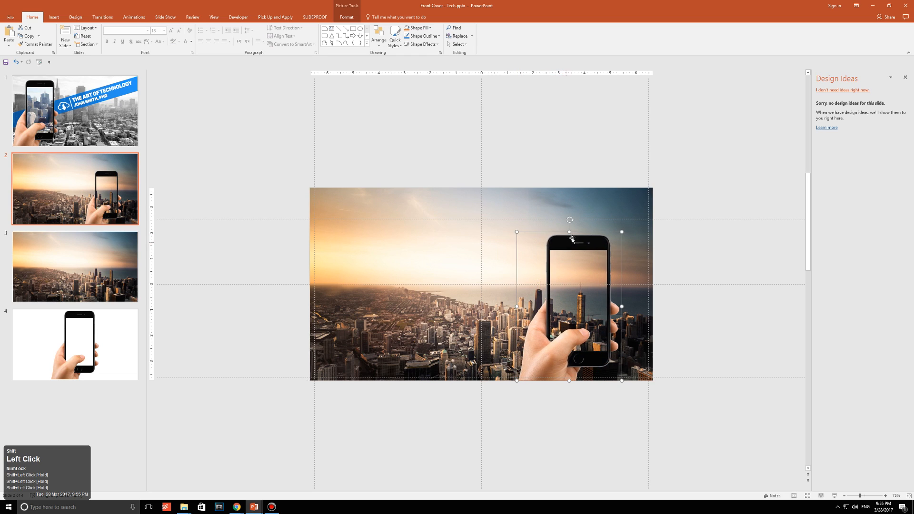
{"action": "left_click", "coordinate": [674, 267]}
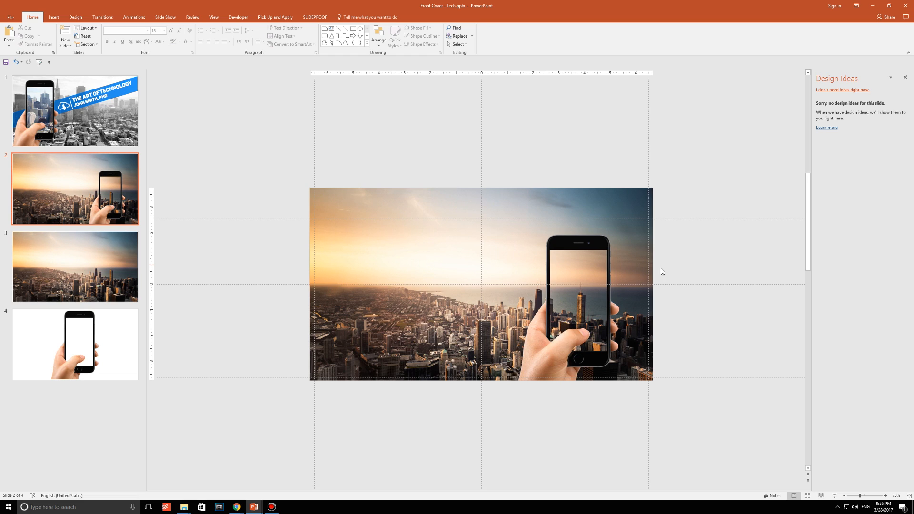
- Crop the skyline photo to the slide edges, leaving the phone picture on the right
{"action": "left_click", "coordinate": [453, 253]}
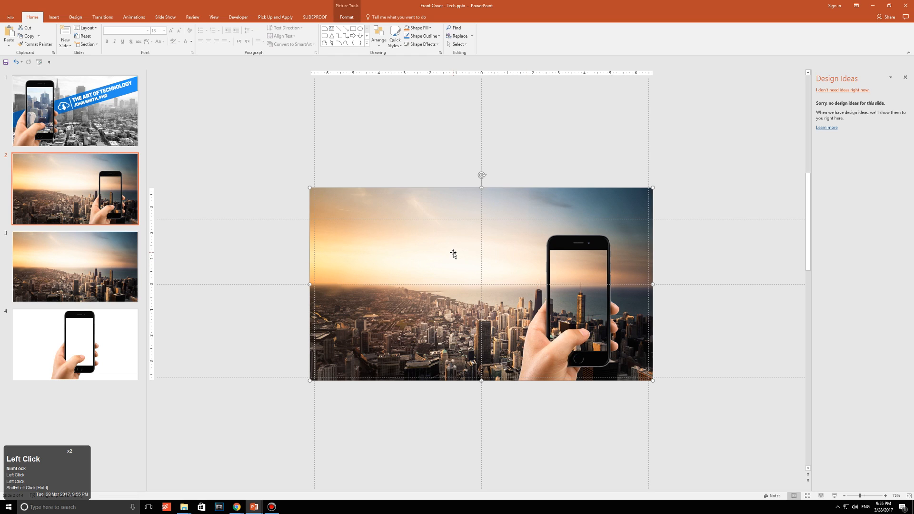
{"action": "left_click", "coordinate": [346, 16]}
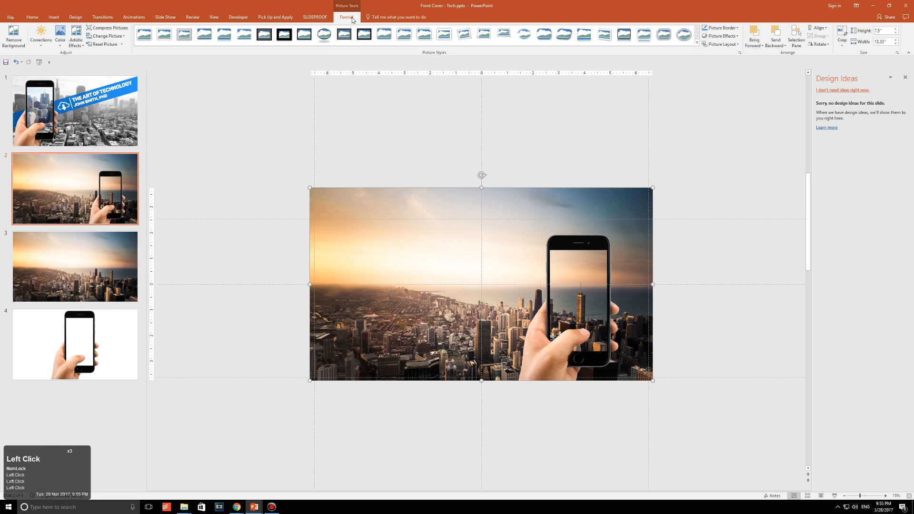
{"action": "left_click", "coordinate": [841, 34]}
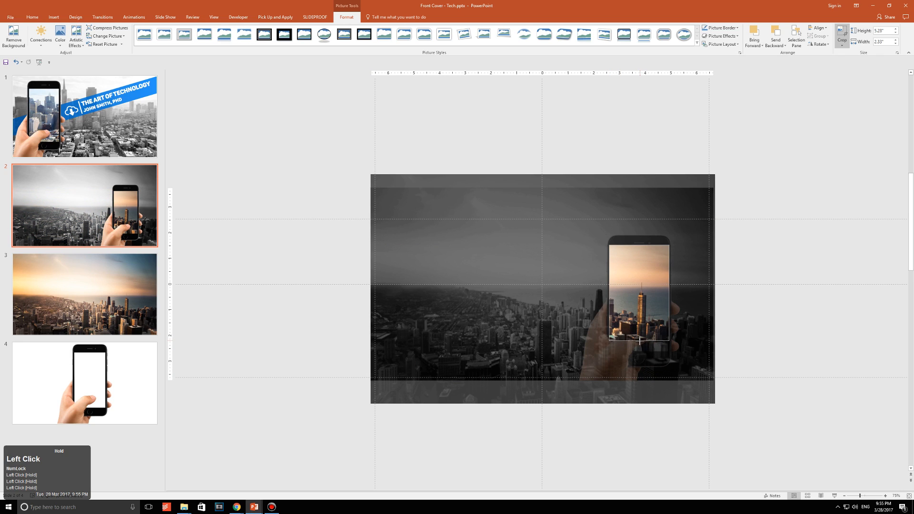
{"action": "left_click", "coordinate": [841, 35]}
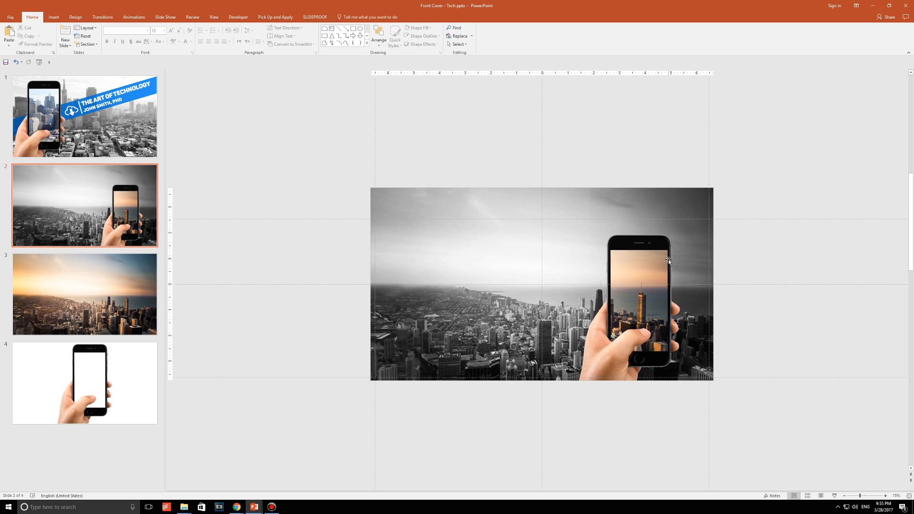
{"action": "left_click", "coordinate": [84, 294]}
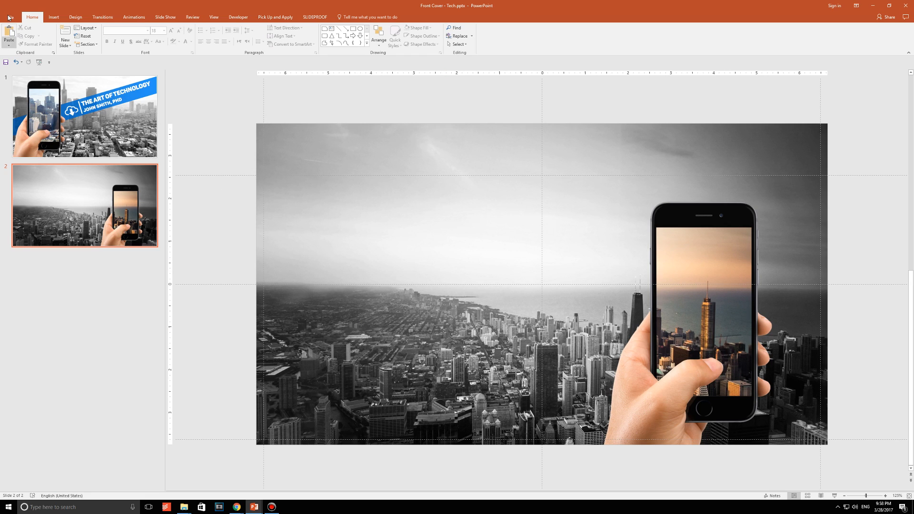
- Draw a rectangle band across the slide with blue gradient fill and no outline
{"action": "left_click", "coordinate": [53, 16]}
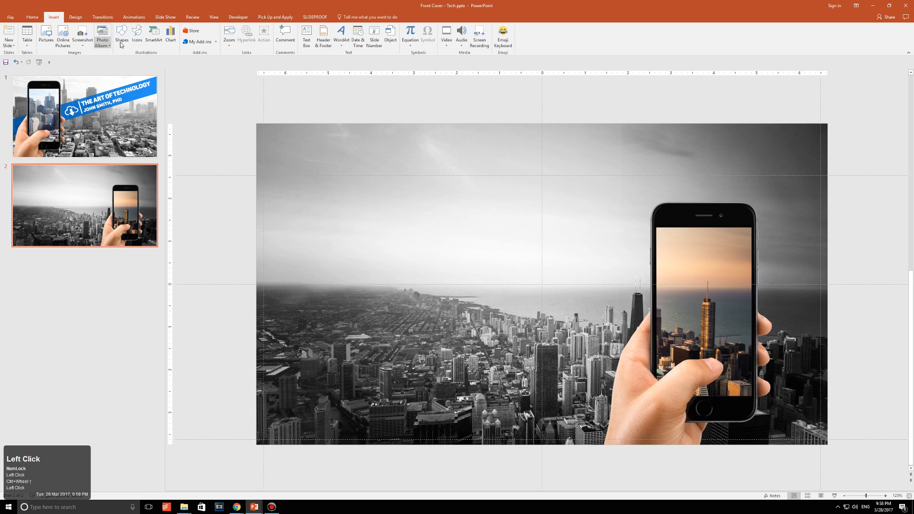
{"action": "left_click", "coordinate": [121, 36]}
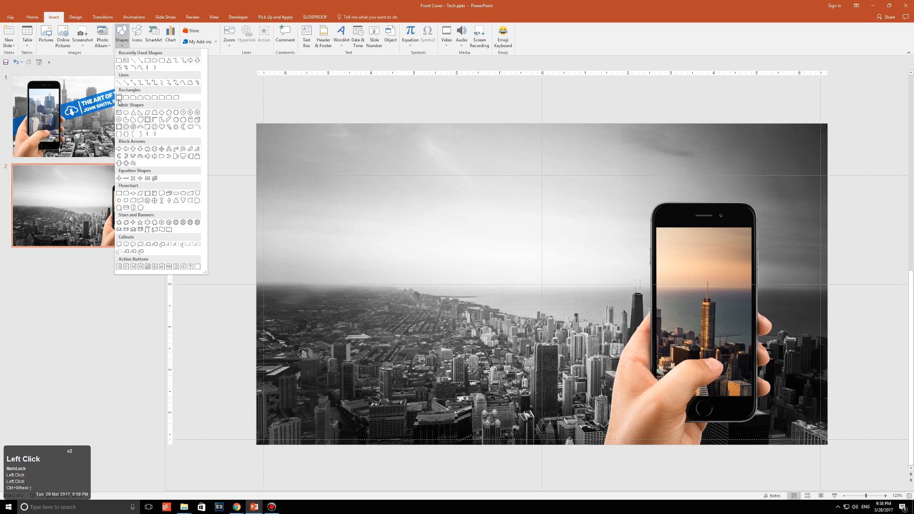
{"action": "left_click", "coordinate": [255, 278]}
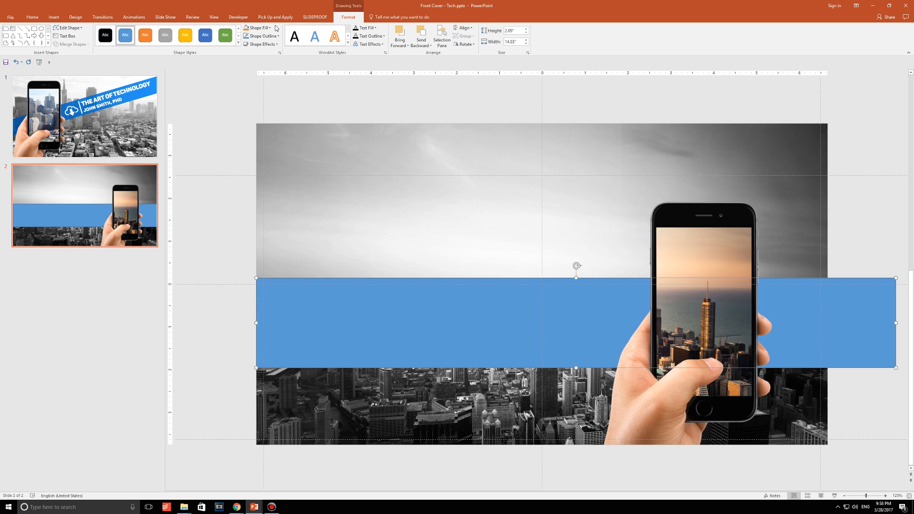
{"action": "left_click", "coordinate": [260, 35]}
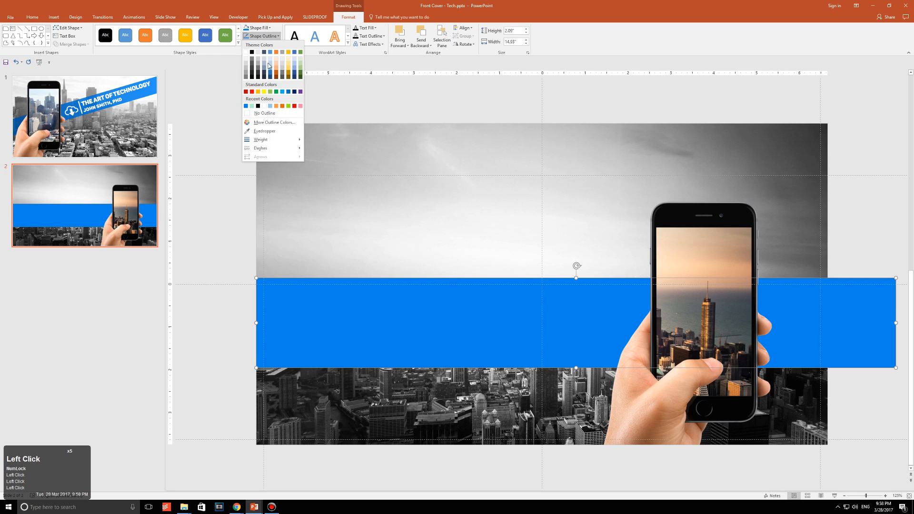
{"action": "left_click", "coordinate": [265, 113]}
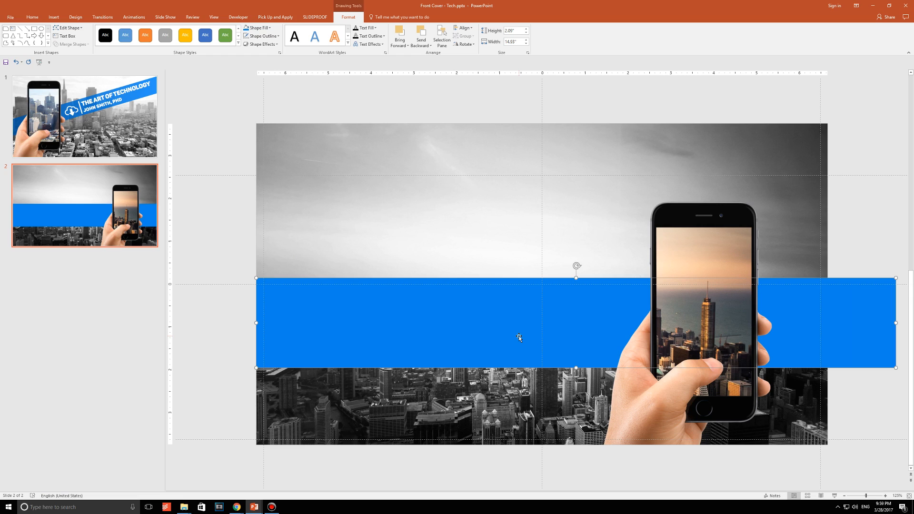
{"action": "mouse_move", "coordinate": [294, 36]}
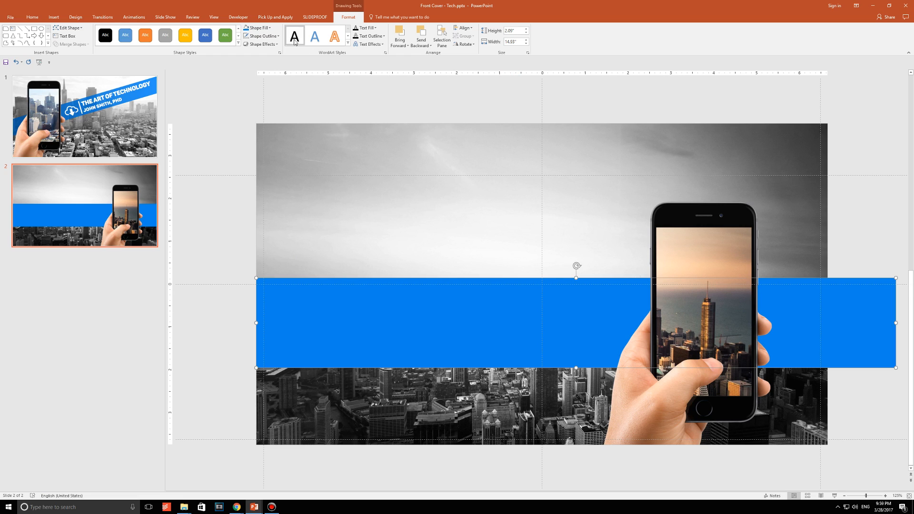
{"action": "left_click", "coordinate": [255, 28]}
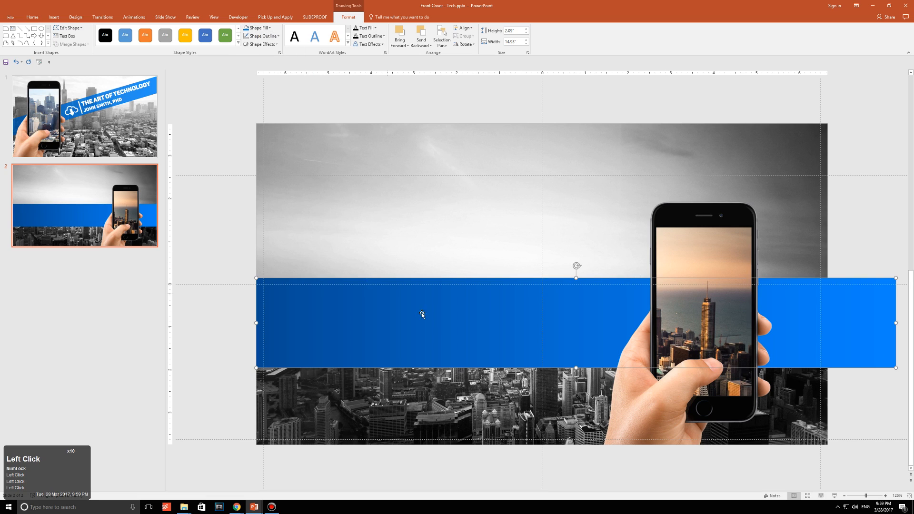
- Set the blue band's gradient stop transparency to 20% in Format Shape
{"action": "right_click", "coordinate": [421, 315]}
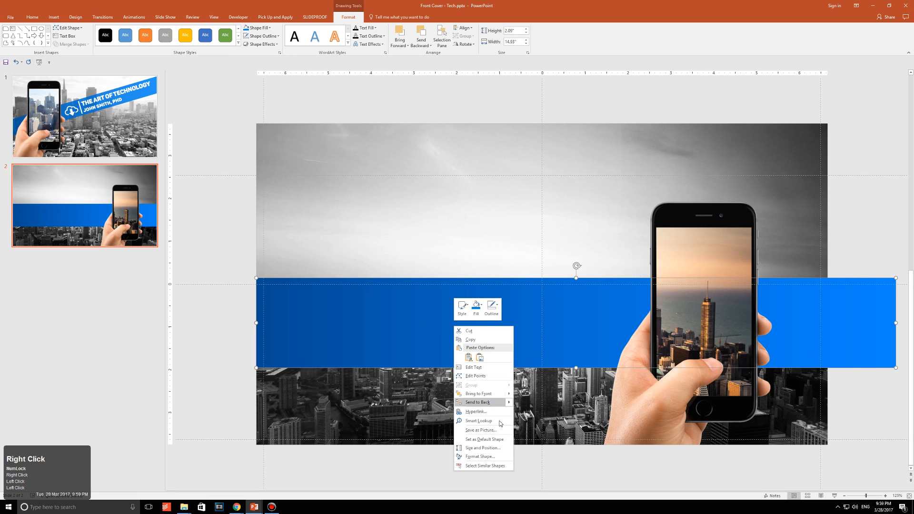
{"action": "left_click", "coordinate": [479, 456]}
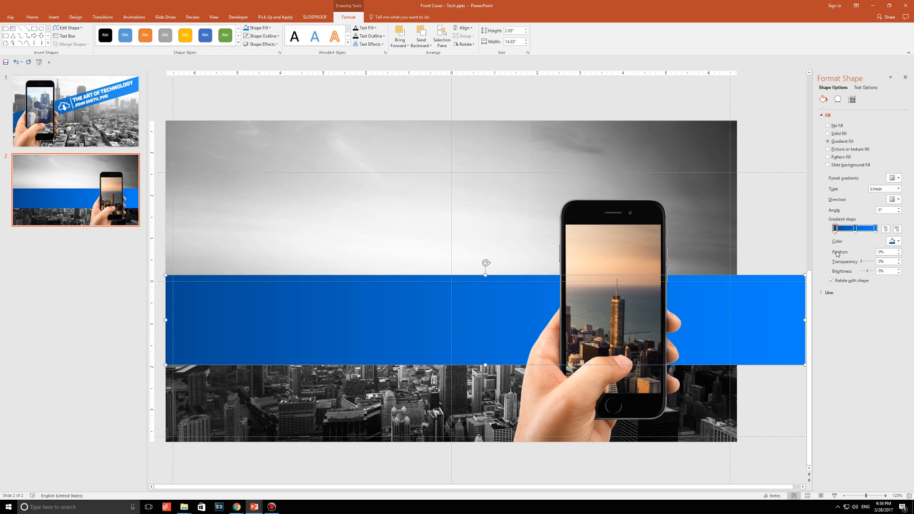
{"action": "mouse_move", "coordinate": [841, 268]}
{"action": "type", "text": "20"}
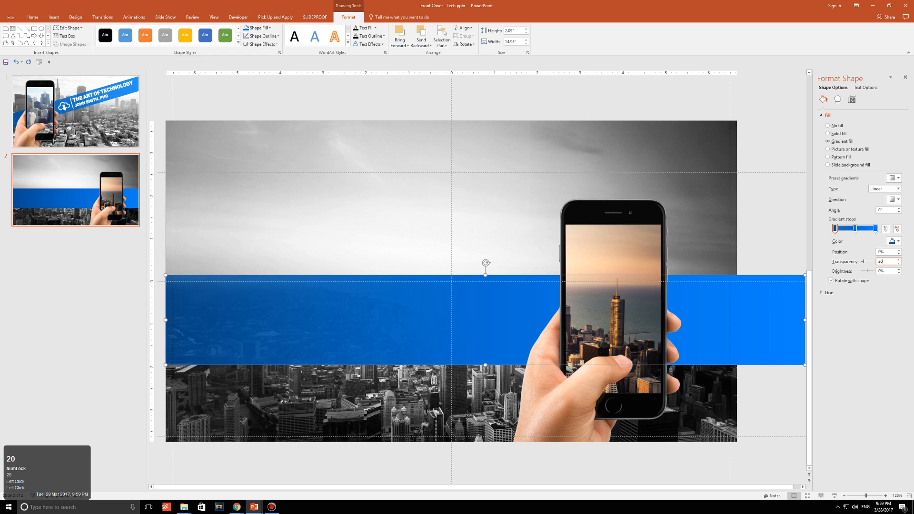
{"action": "left_click", "coordinate": [856, 228]}
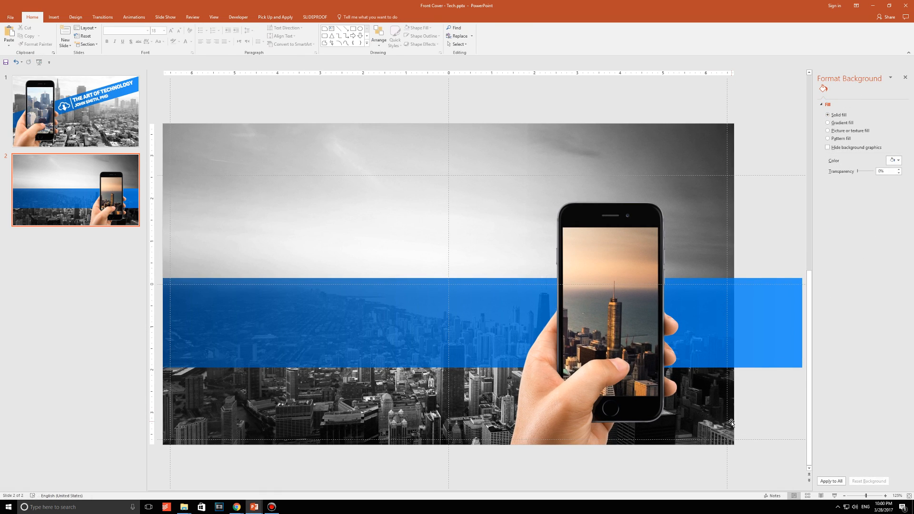
{"action": "mouse_move", "coordinate": [623, 388]}
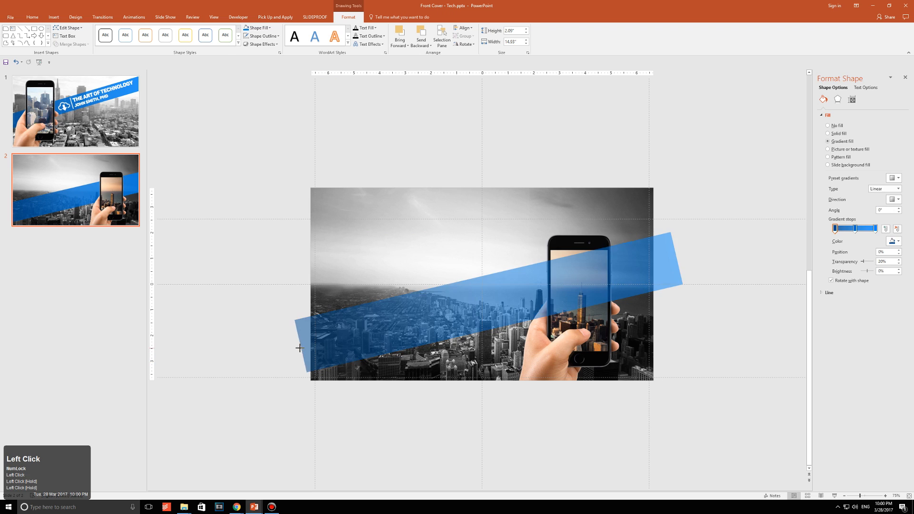
- Tilt and enlarge the banner past both slide edges, reading its 347° rotation in Size and Position
{"action": "left_click", "coordinate": [599, 406]}
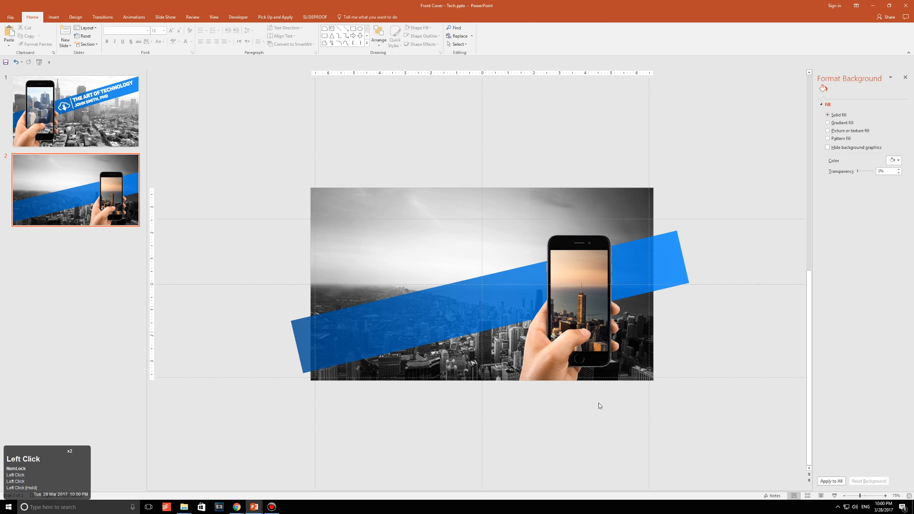
{"action": "scroll", "scroll_direction": "up", "scroll_amount": 3}
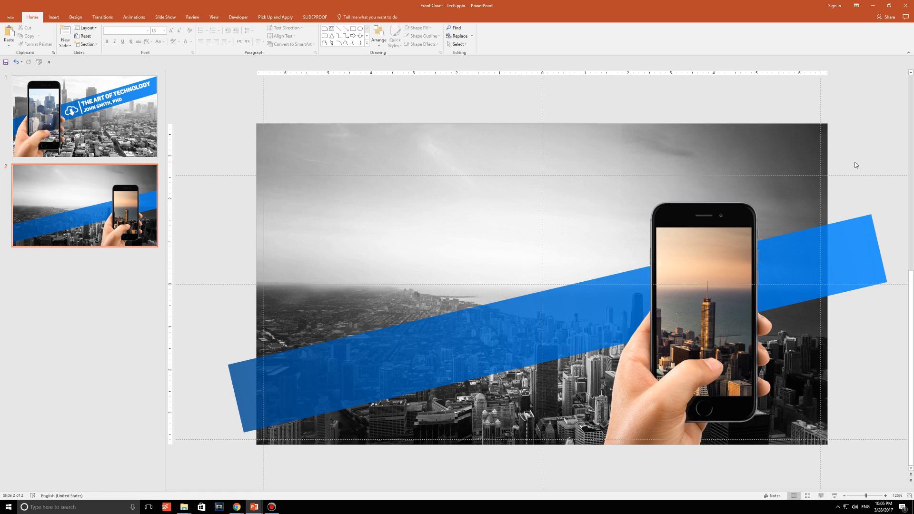
{"action": "mouse_move", "coordinate": [785, 192]}
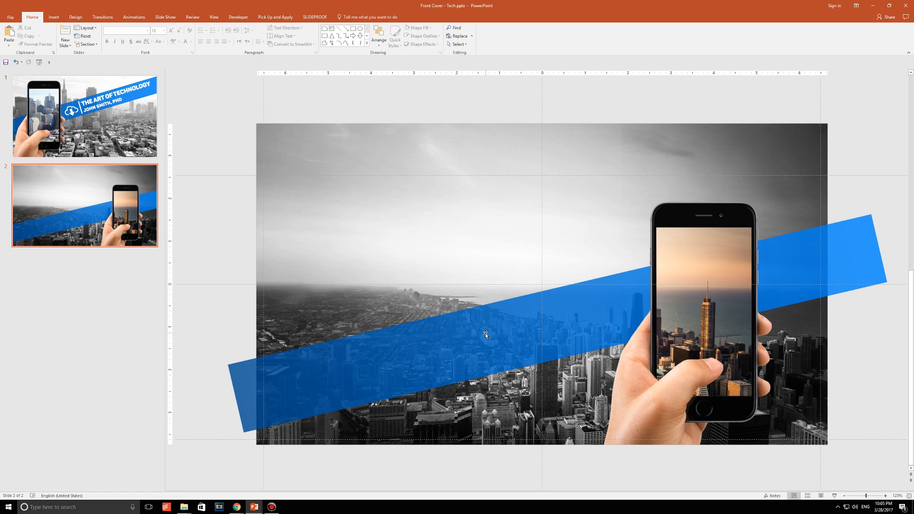
{"action": "right_click", "coordinate": [486, 335]}
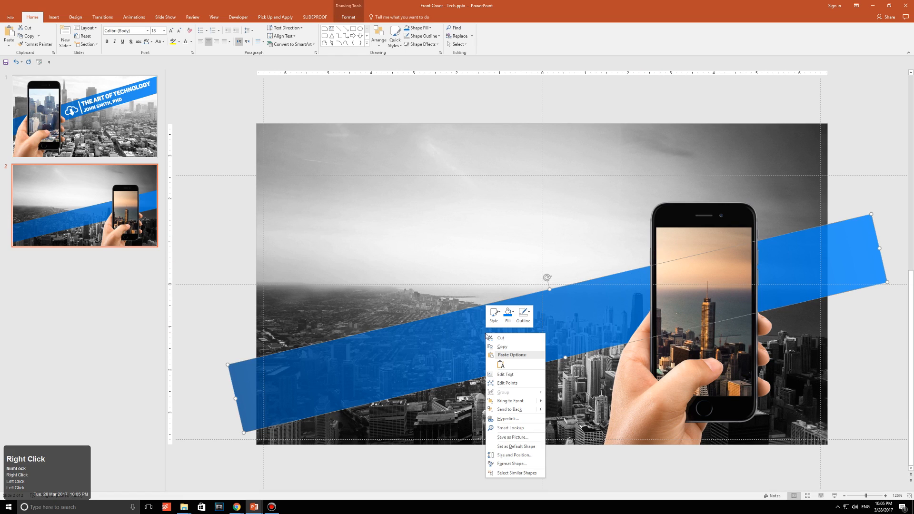
{"action": "mouse_move", "coordinate": [525, 476]}
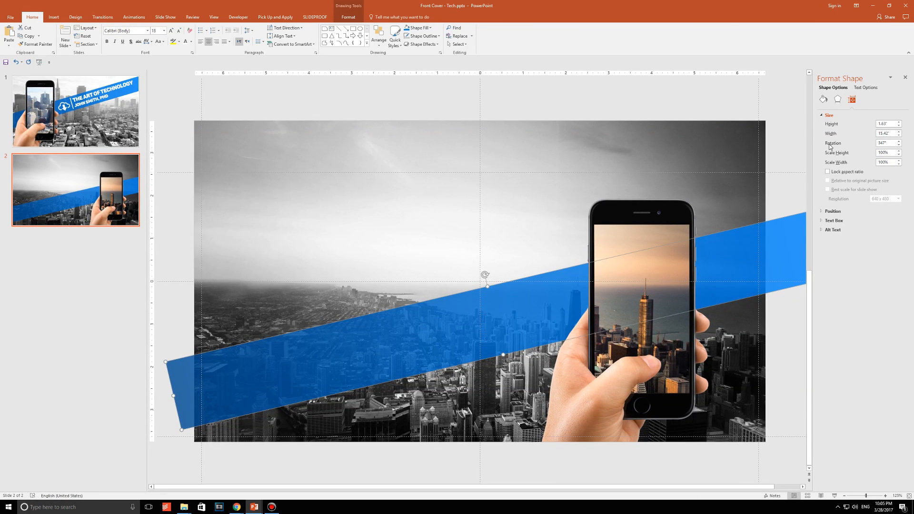
{"action": "triple_click", "coordinate": [886, 143]}
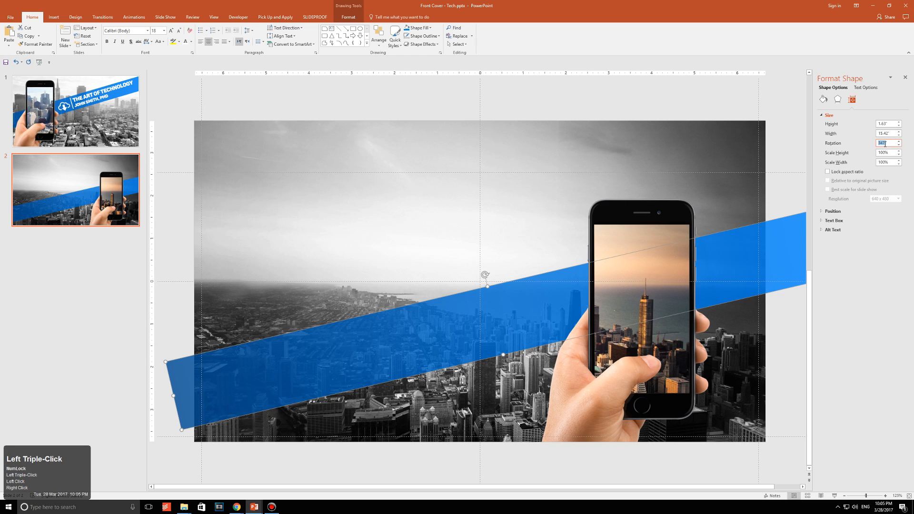
- Paste a 347° note above the slide and add a new text box in the sky area
{"action": "left_click", "coordinate": [823, 99]}
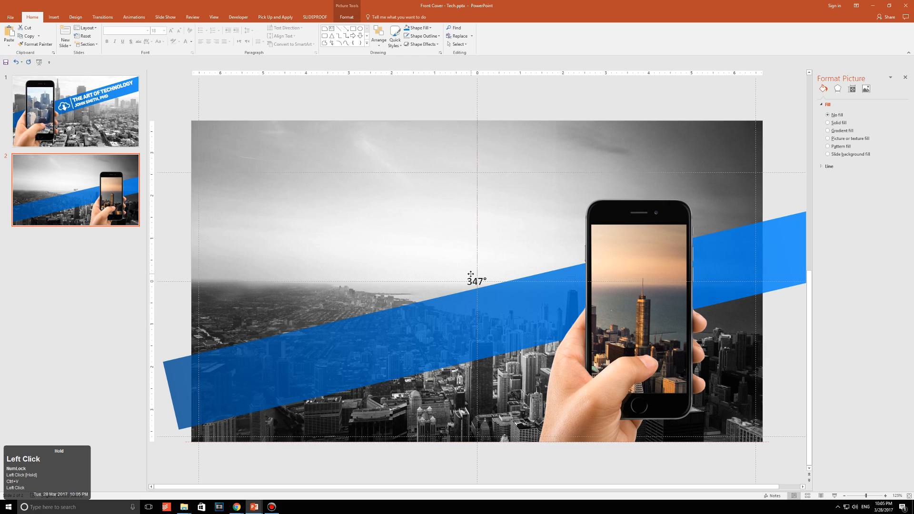
{"action": "left_click", "coordinate": [476, 280]}
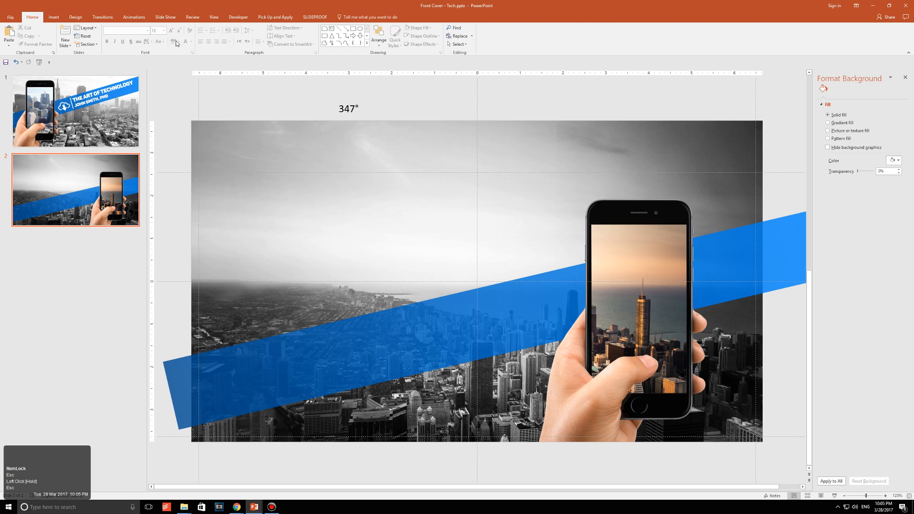
{"action": "left_click", "coordinate": [54, 17]}
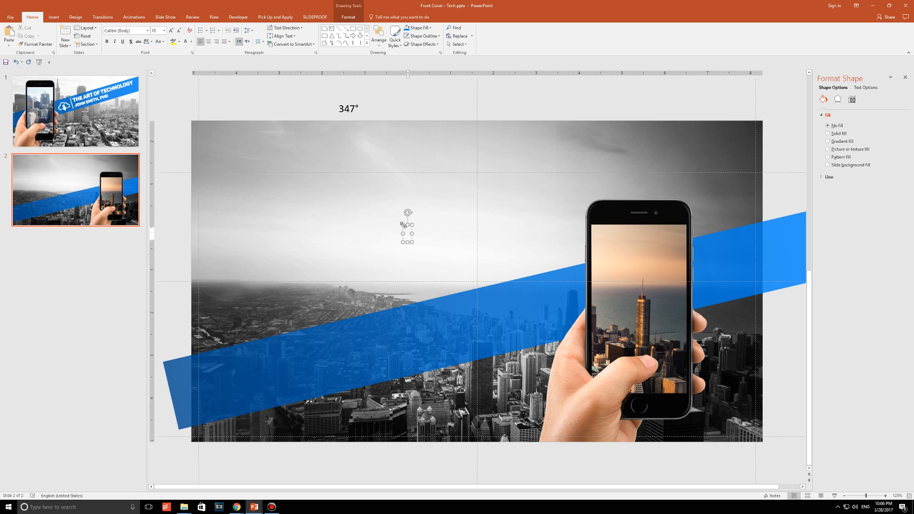
- Enter the title 'The Art of Technology' and 'John Smith, PhD' in the text box
{"action": "type", "text": "The Art"}
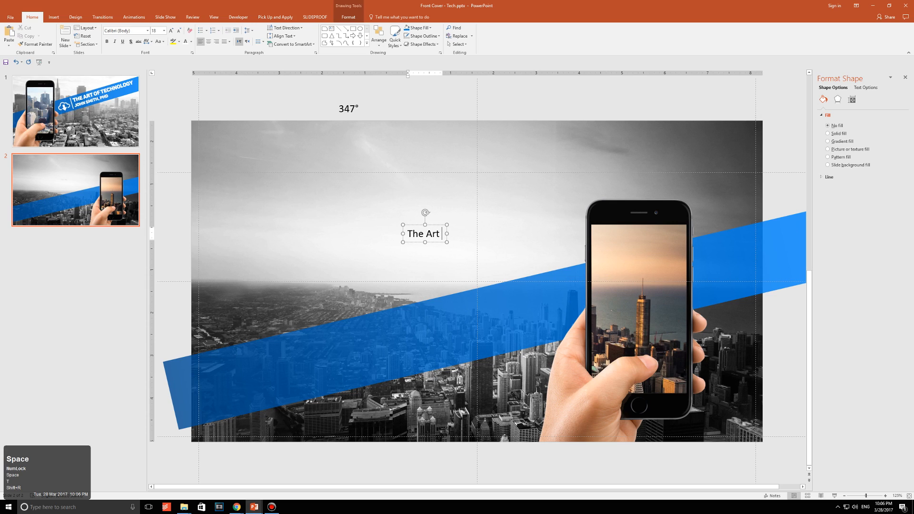
{"action": "type", "text": "of Technology"}
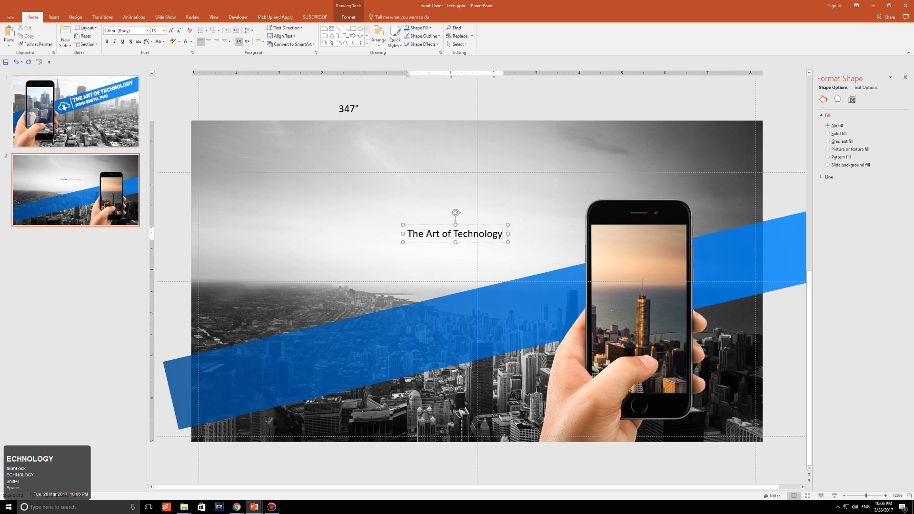
{"action": "type", "text": "John Sm"}
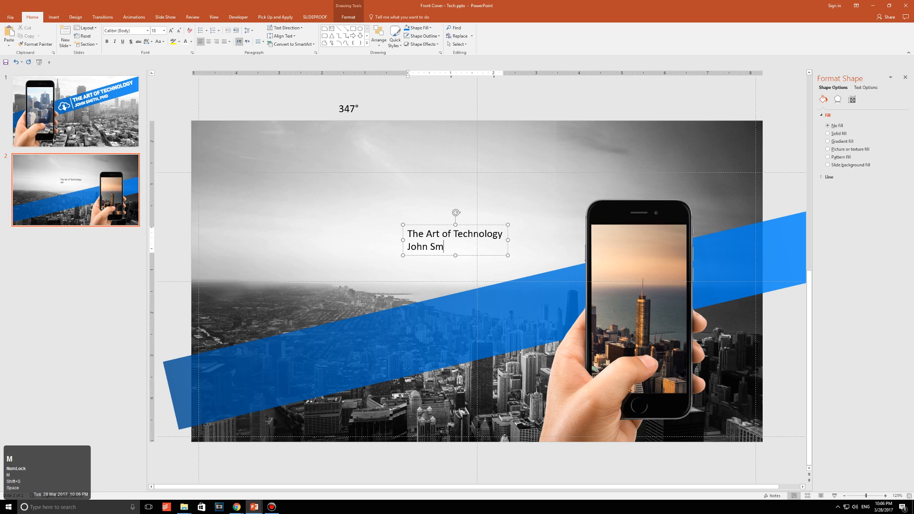
{"action": "type", "text": "ith, PhD"}
{"action": "left_click", "coordinate": [156, 30]}
{"action": "type", "text": "40"}
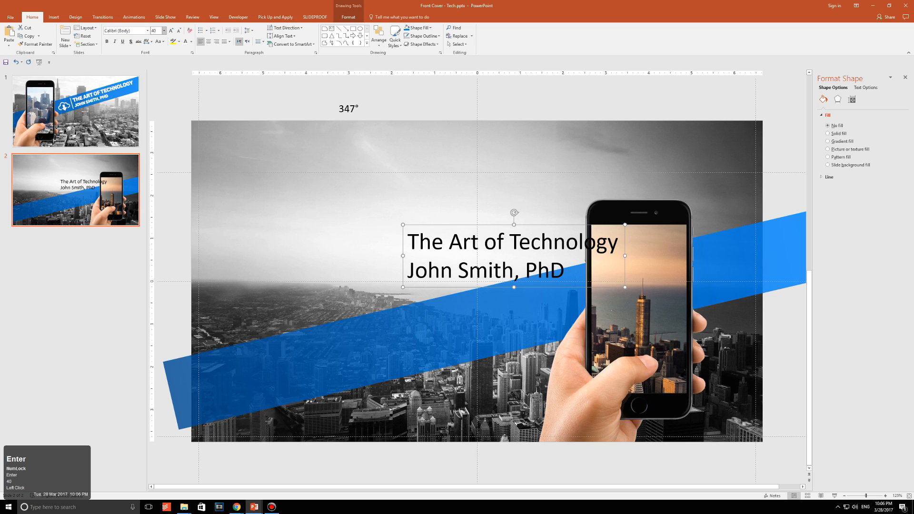
{"action": "left_click", "coordinate": [123, 30]}
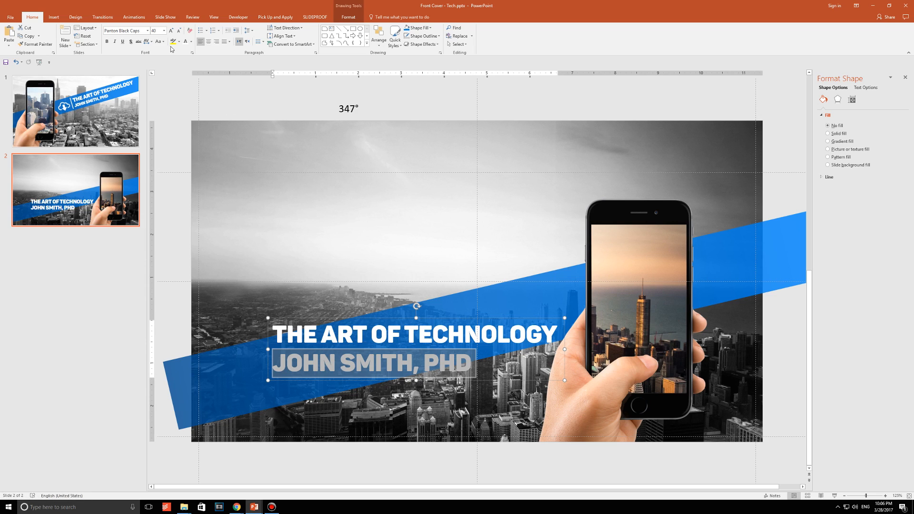
- Format both lines as bold white capitals and select the whole title text box
{"action": "double_click", "coordinate": [384, 335]}
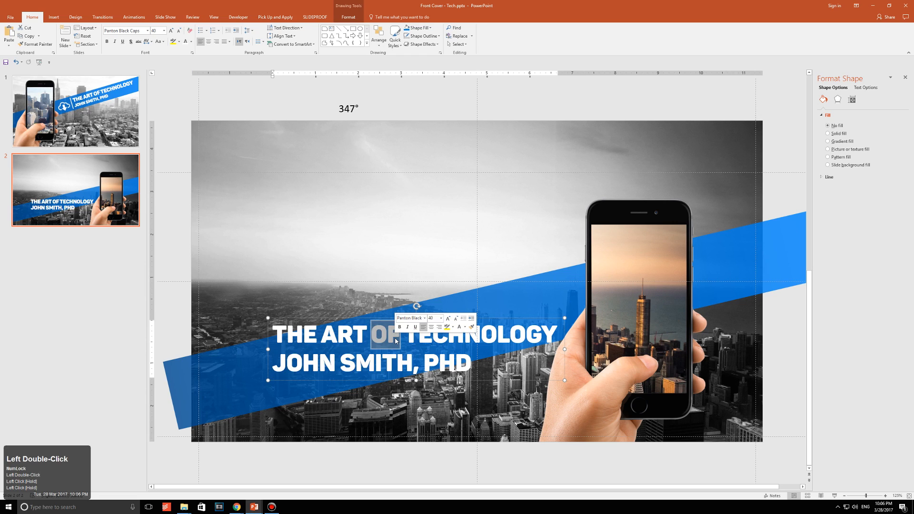
{"action": "triple_click", "coordinate": [414, 334]}
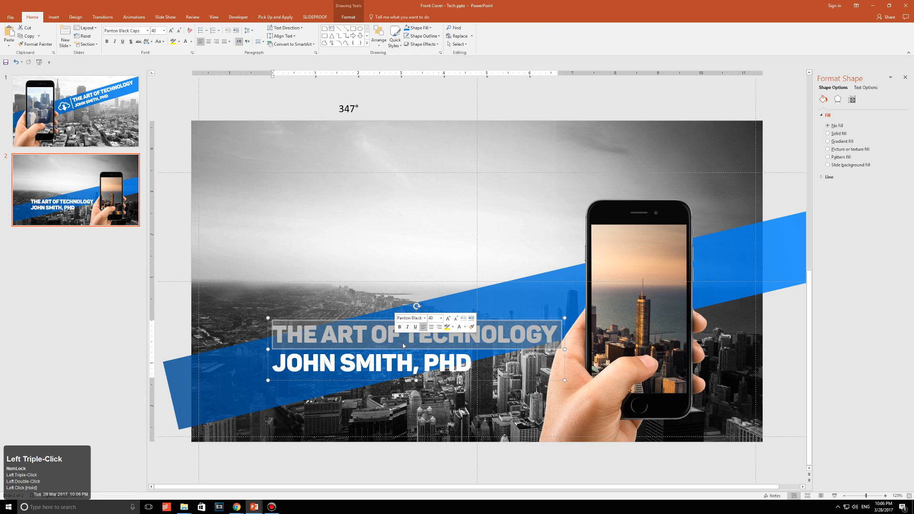
{"action": "triple_click", "coordinate": [371, 363]}
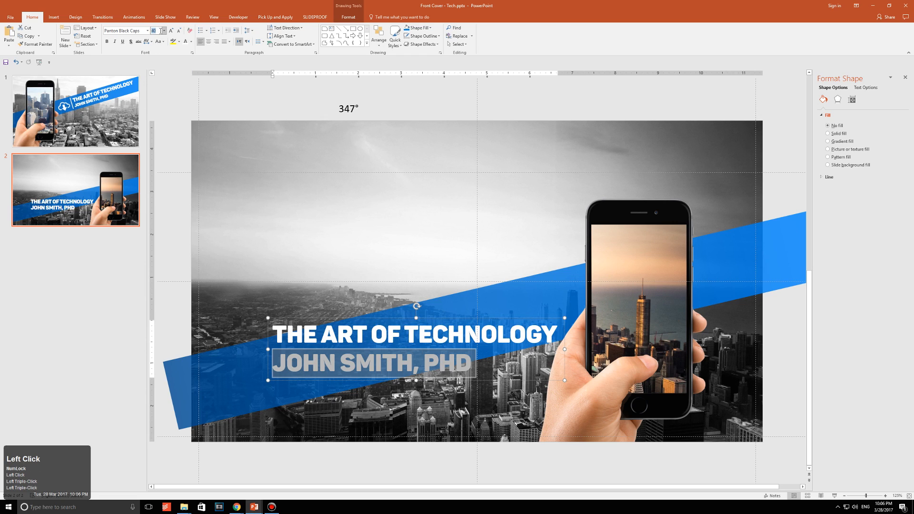
{"action": "key", "text": "Escape"}
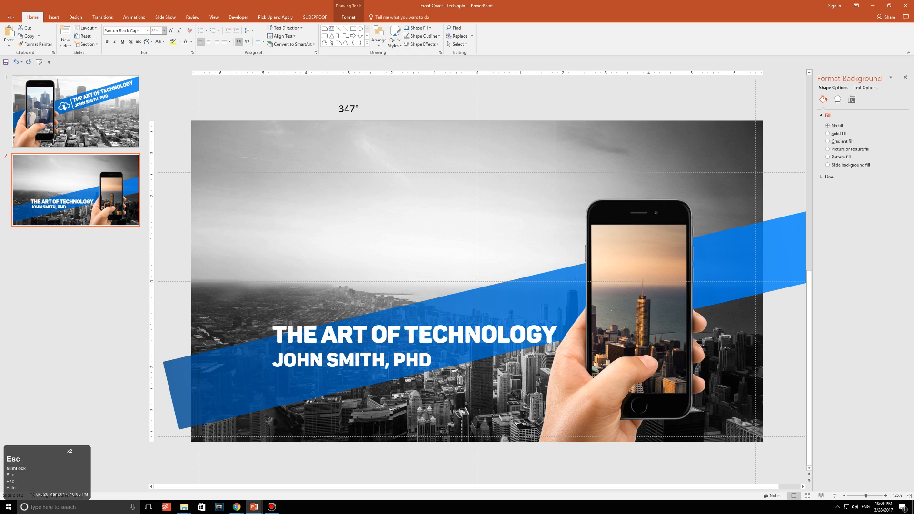
{"action": "left_click", "coordinate": [444, 305]}
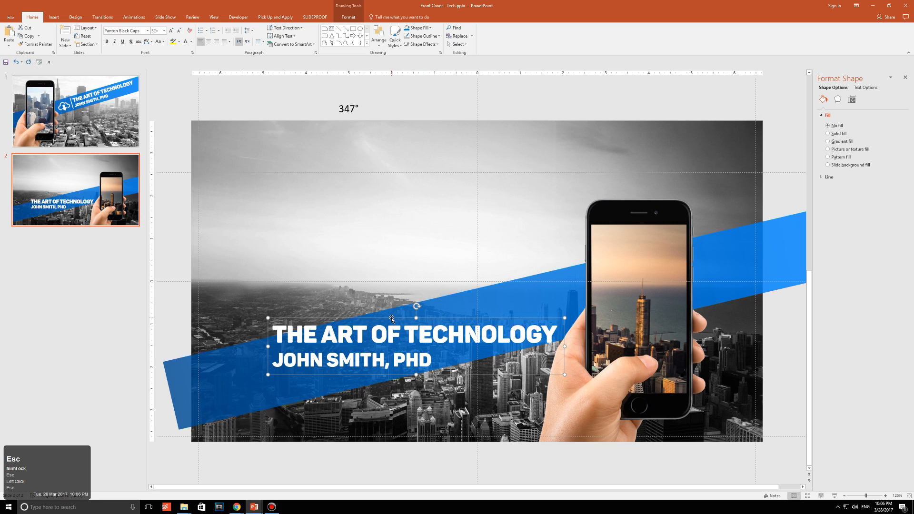
- Set the title text box rotation to 347° via Size and Position
{"action": "right_click", "coordinate": [391, 319]}
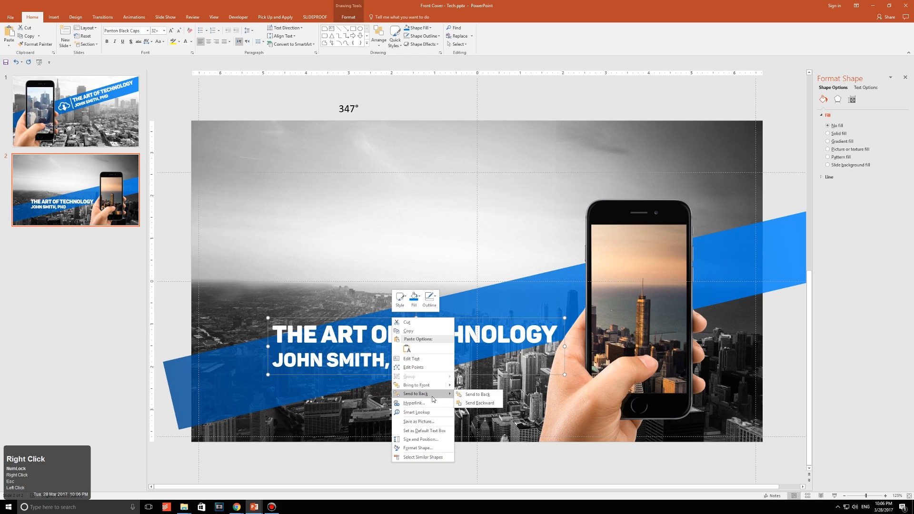
{"action": "left_click", "coordinate": [419, 439]}
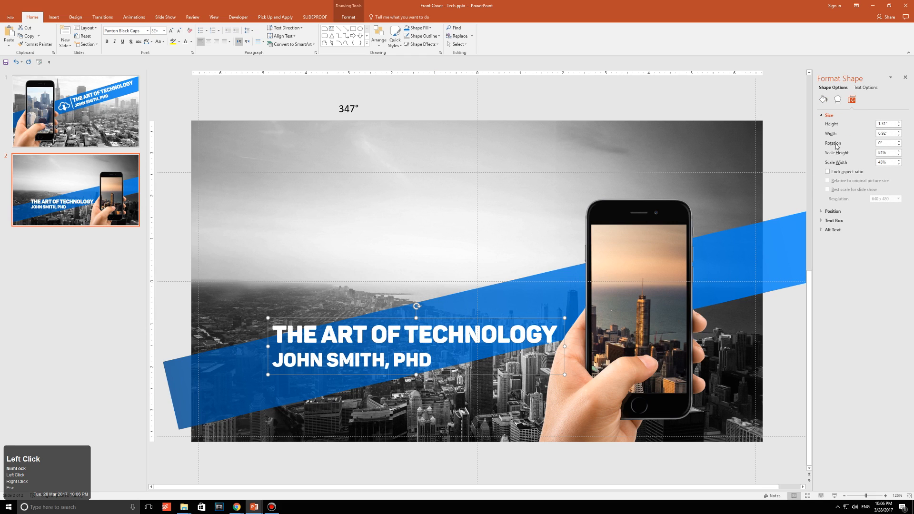
{"action": "triple_click", "coordinate": [887, 143]}
{"action": "type", "text": "347"}
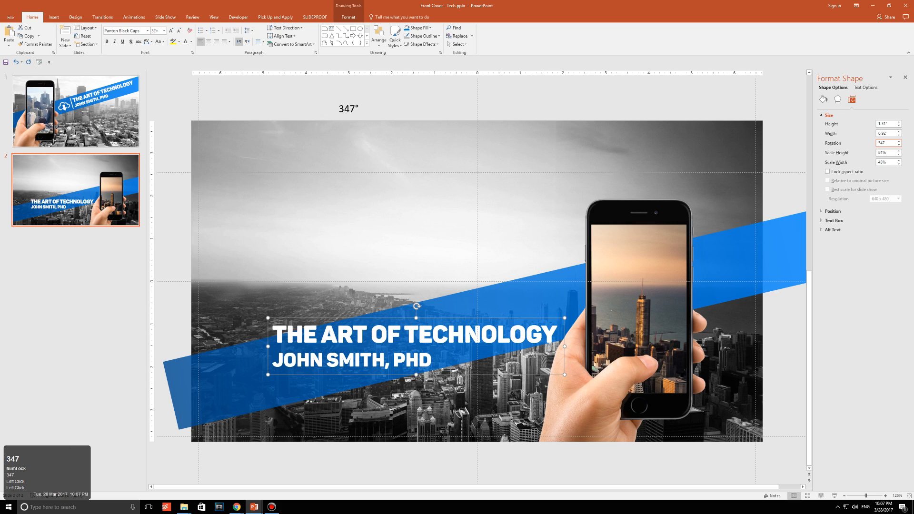
{"action": "key", "text": "enter"}
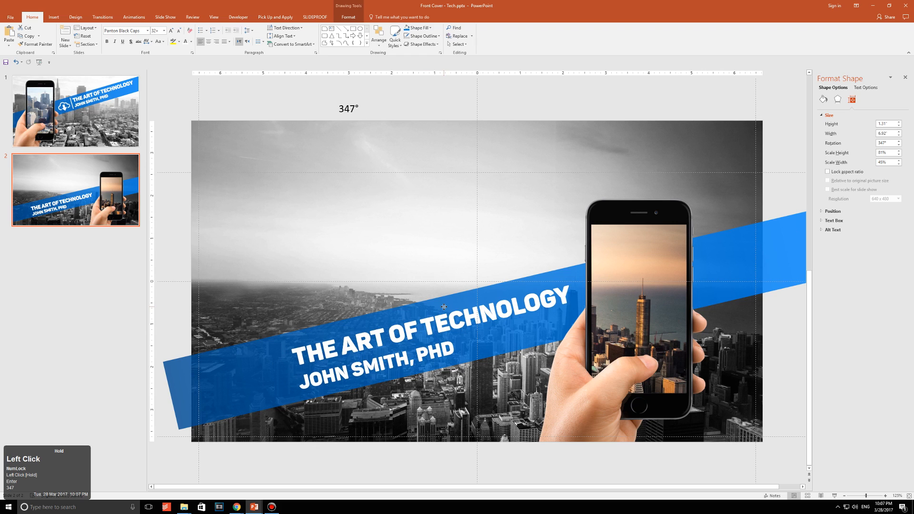
- Position the tilted title along the blue banner and clear the selection
{"action": "left_click", "coordinate": [443, 307]}
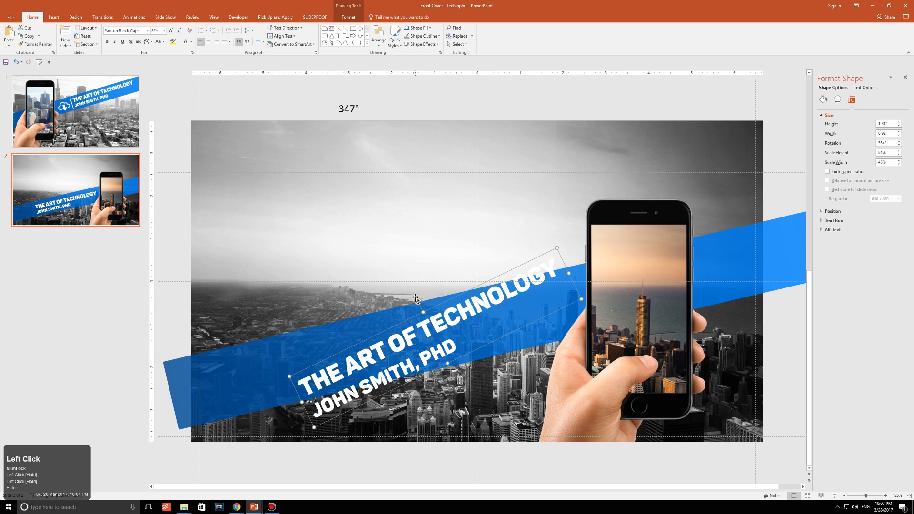
{"action": "key", "text": "ctrl+z"}
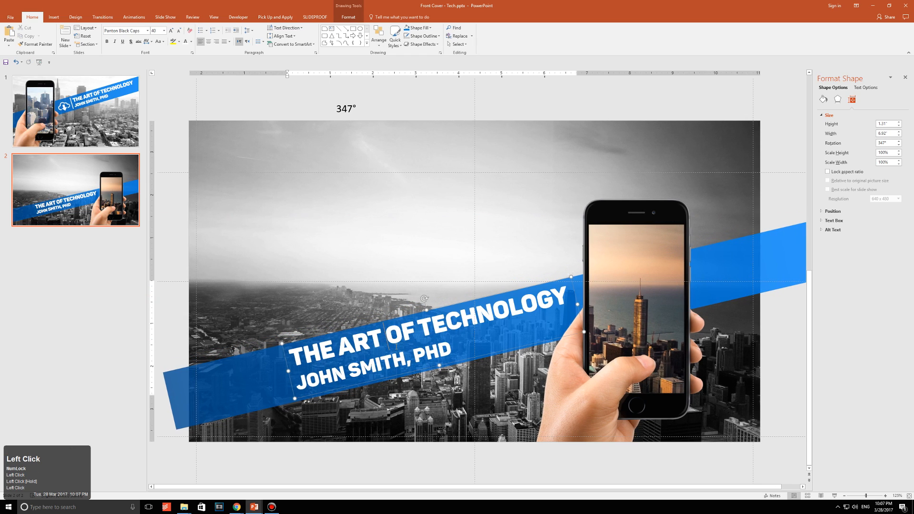
{"action": "left_click", "coordinate": [179, 31]}
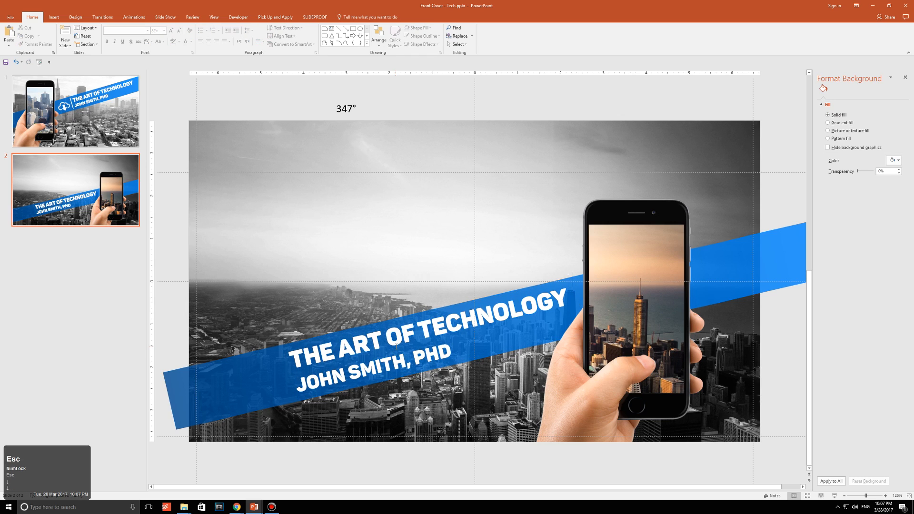
{"action": "key", "text": "Escape"}
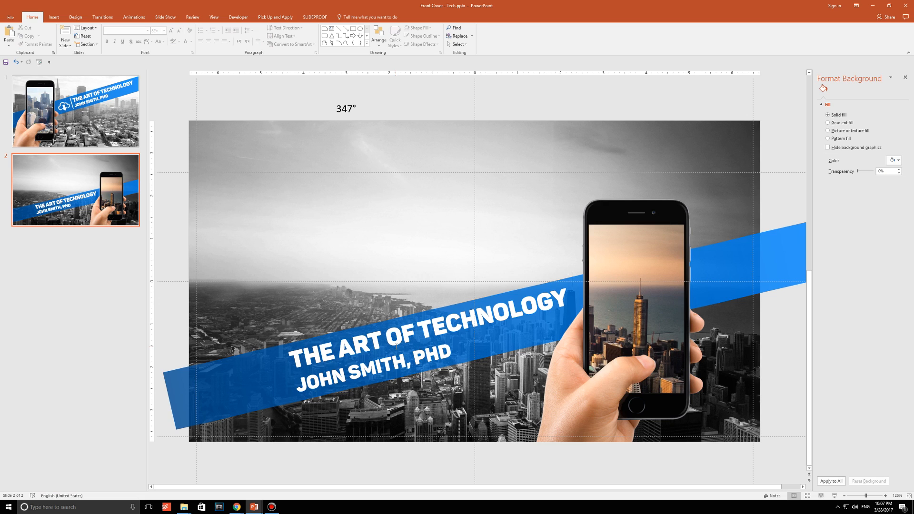
- Add a straight line on slide 2 with a 5 pt white outline
{"action": "left_click", "coordinate": [74, 110]}
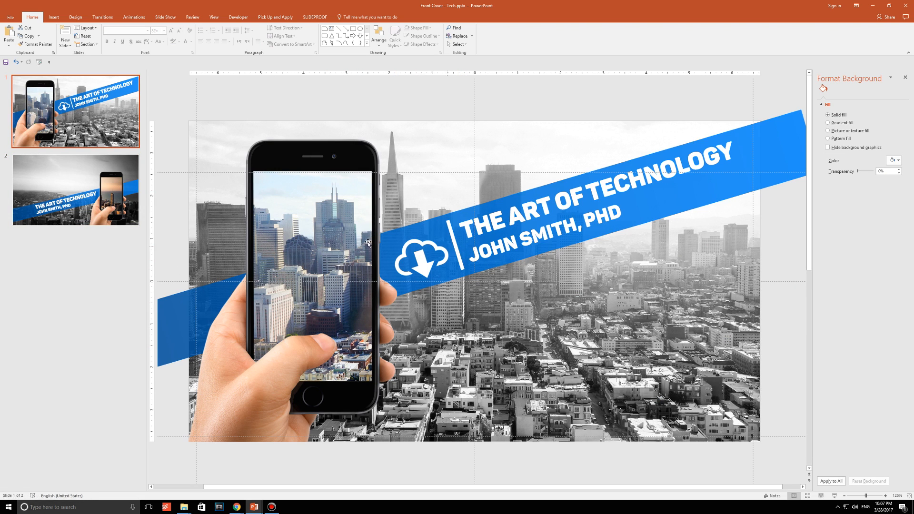
{"action": "left_click", "coordinate": [76, 189]}
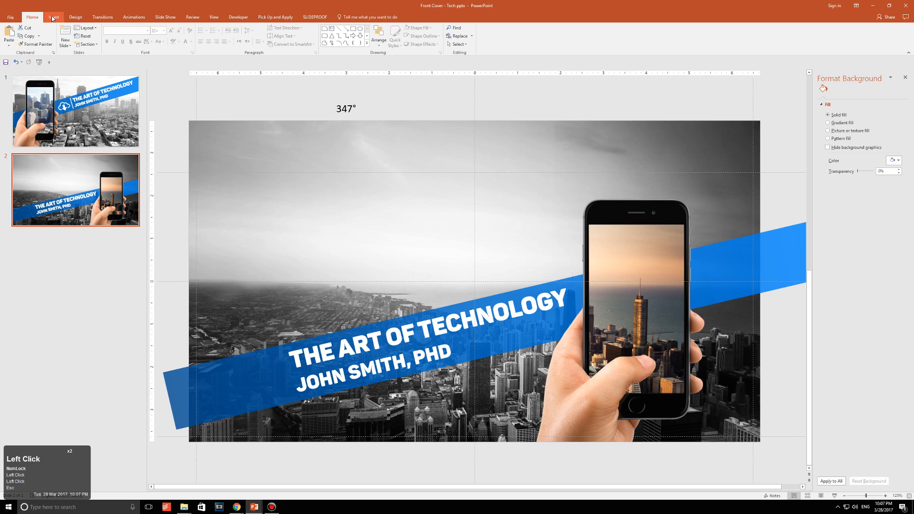
{"action": "left_click", "coordinate": [121, 34]}
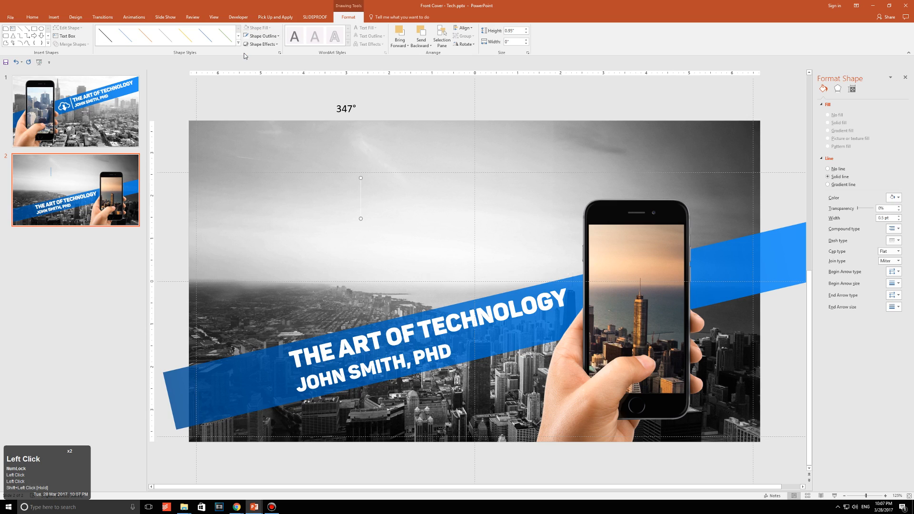
{"action": "left_click", "coordinate": [263, 35]}
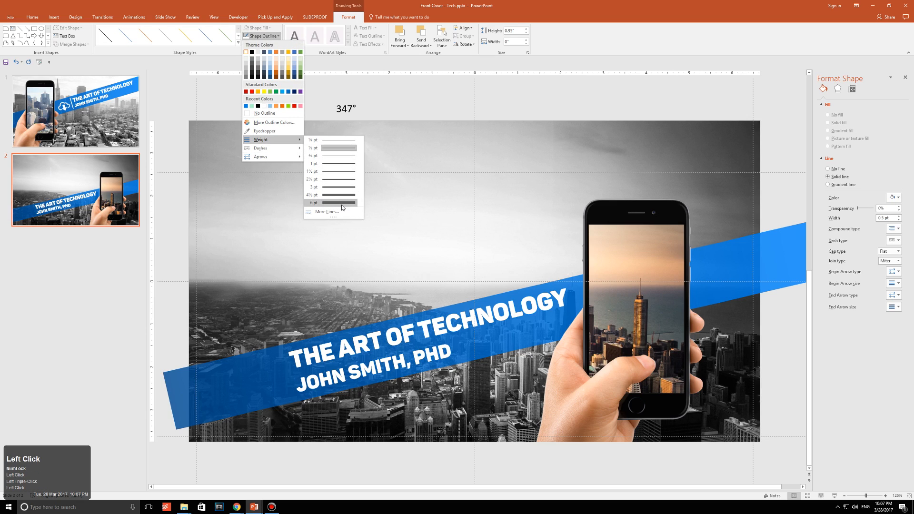
{"action": "left_click", "coordinate": [339, 202]}
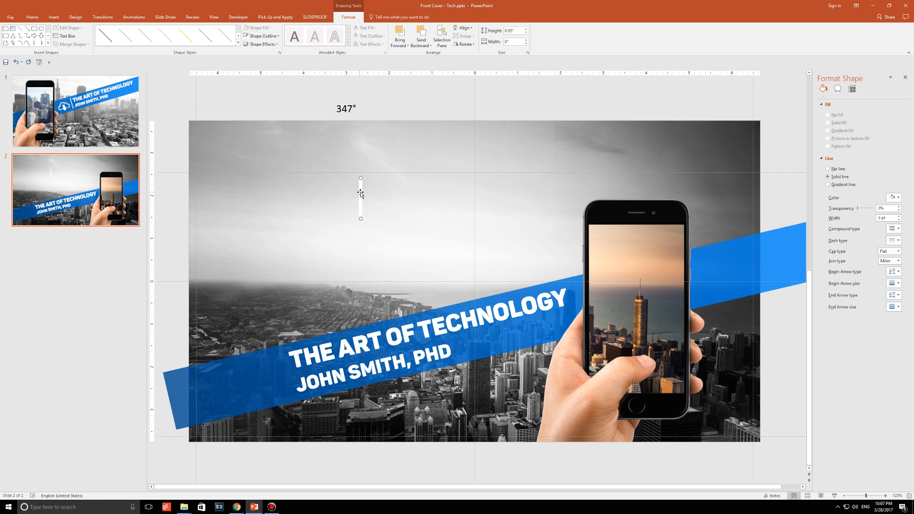
- Rotate the line to 347° and place it just left of the title text
{"action": "right_click", "coordinate": [359, 198]}
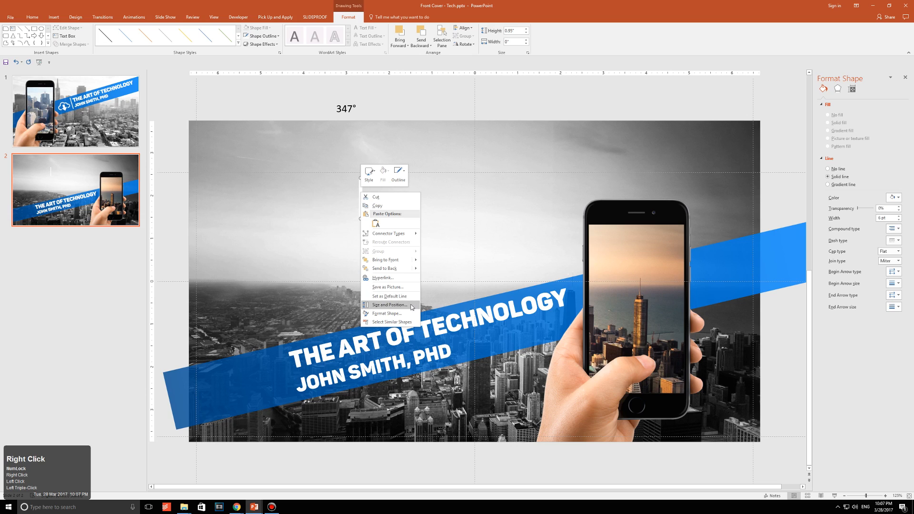
{"action": "left_click", "coordinate": [391, 305]}
{"action": "type", "text": "347"}
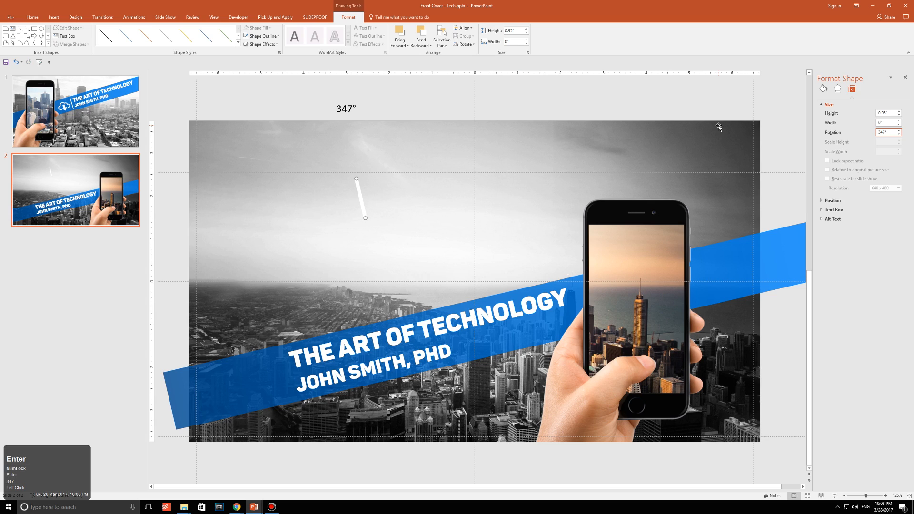
{"action": "left_click", "coordinate": [285, 370]}
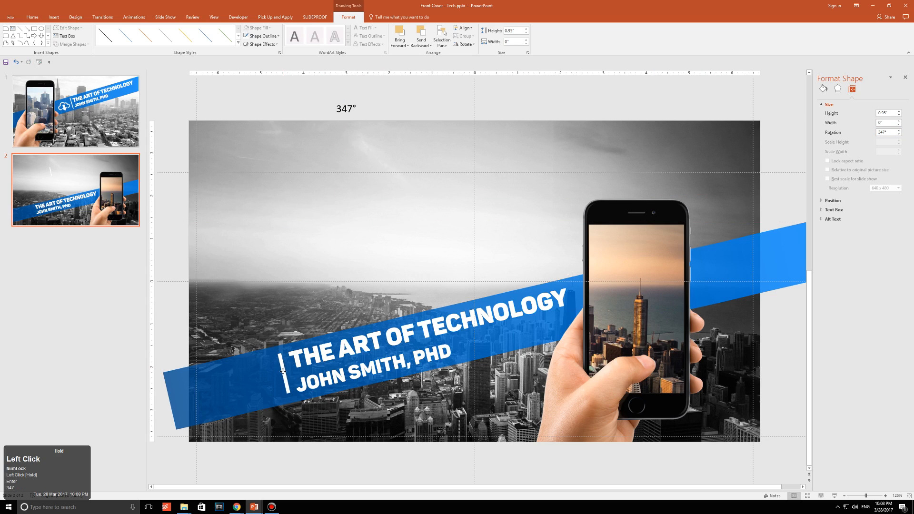
{"action": "mouse_move", "coordinate": [420, 274]}
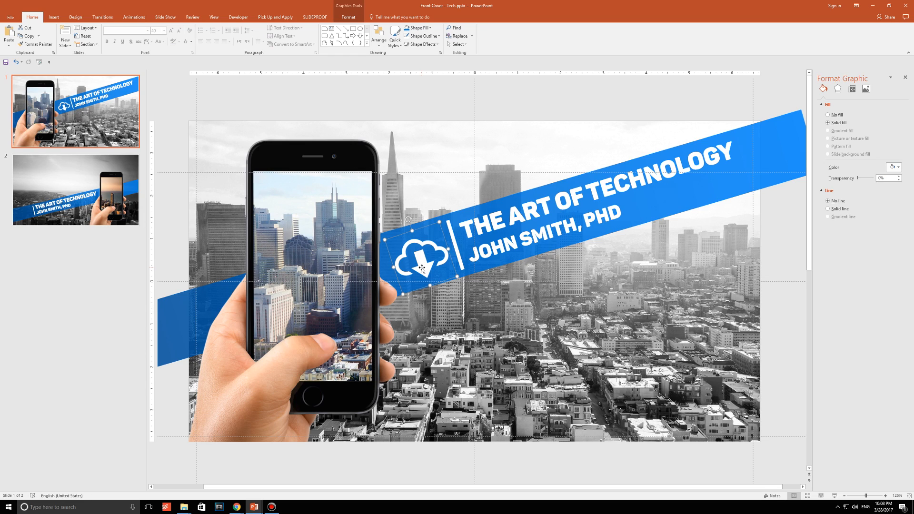
- Paste the cloud download icon copied from slide 1 onto slide 2's banner beside the title
{"action": "left_click", "coordinate": [53, 17]}
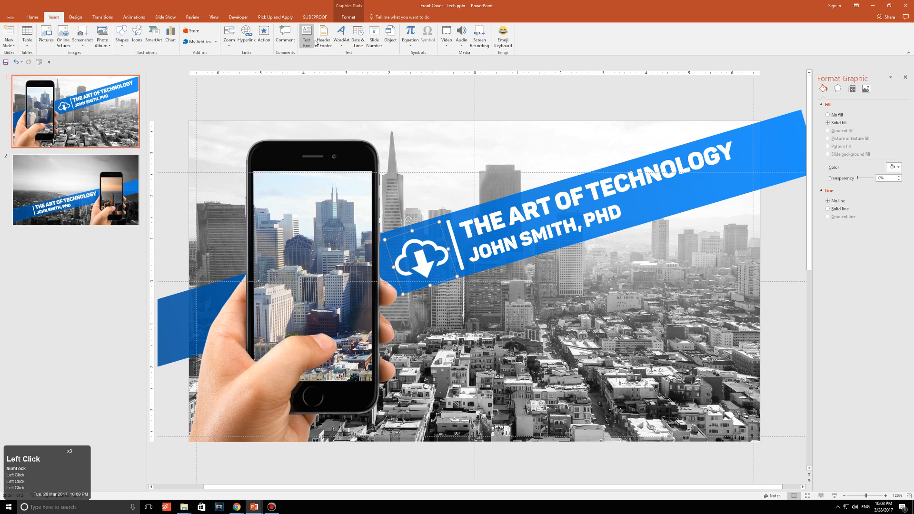
{"action": "mouse_move", "coordinate": [136, 34]}
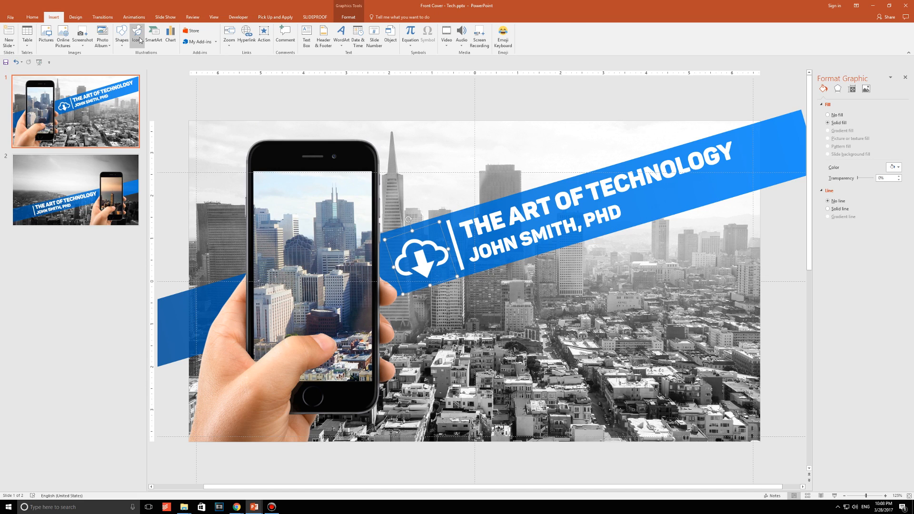
{"action": "left_click", "coordinate": [420, 250]}
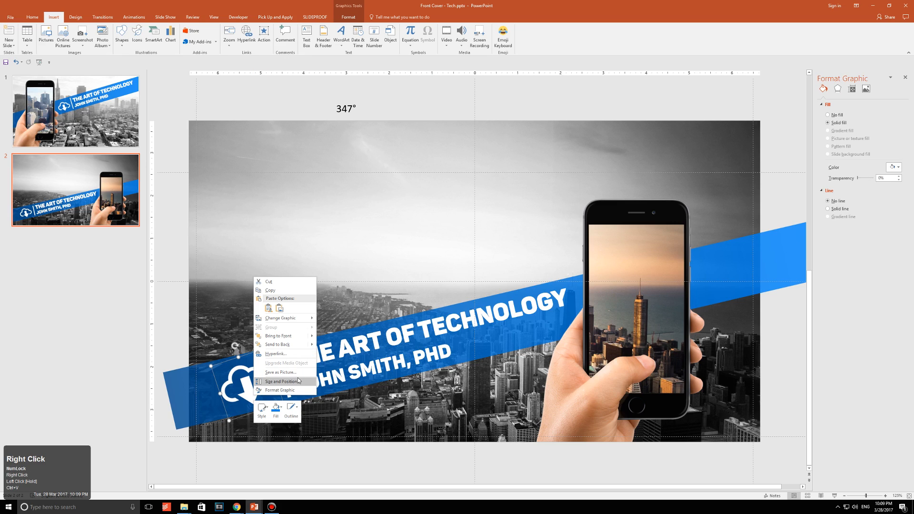
- Rotate the cloud icon to 347° via Size and Position so it matches the banner tilt
{"action": "left_click", "coordinate": [280, 381]}
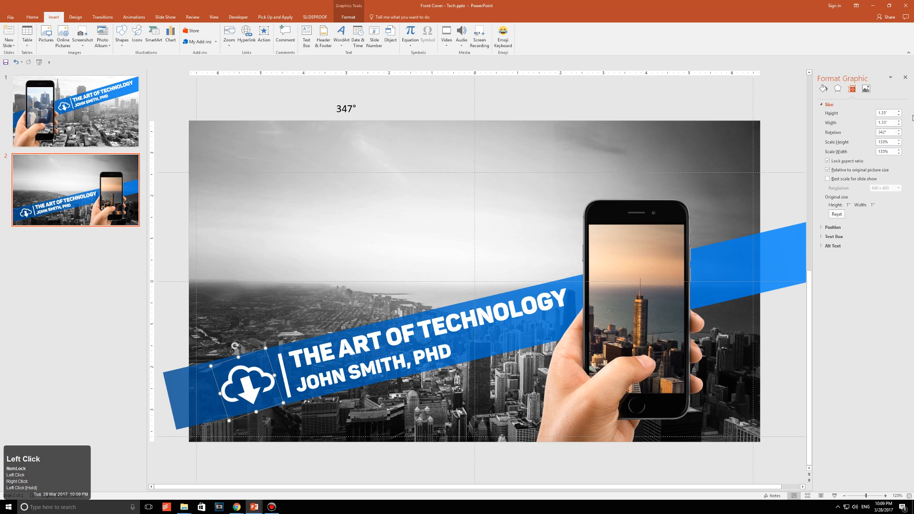
{"action": "double_click", "coordinate": [886, 133]}
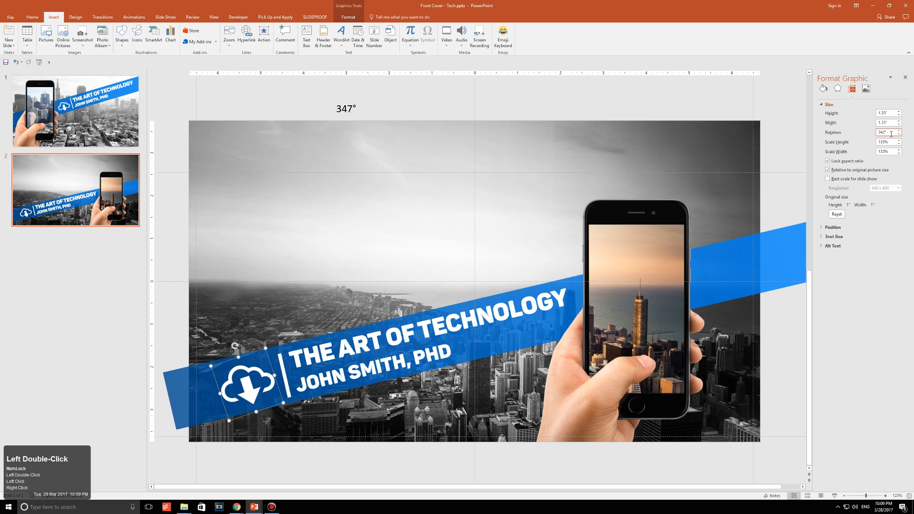
{"action": "key", "text": "Return"}
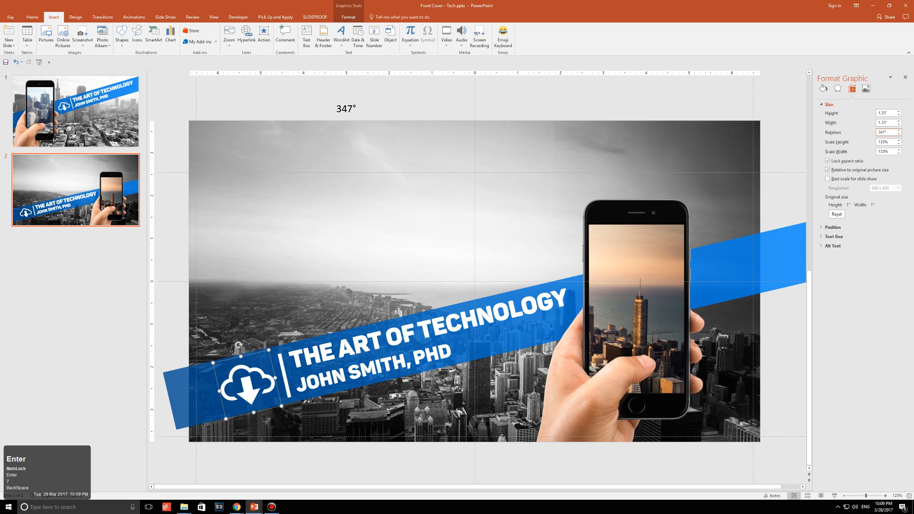
- Move the tilted icon just left of the divider line and nudge it into place
{"action": "left_click", "coordinate": [248, 388]}
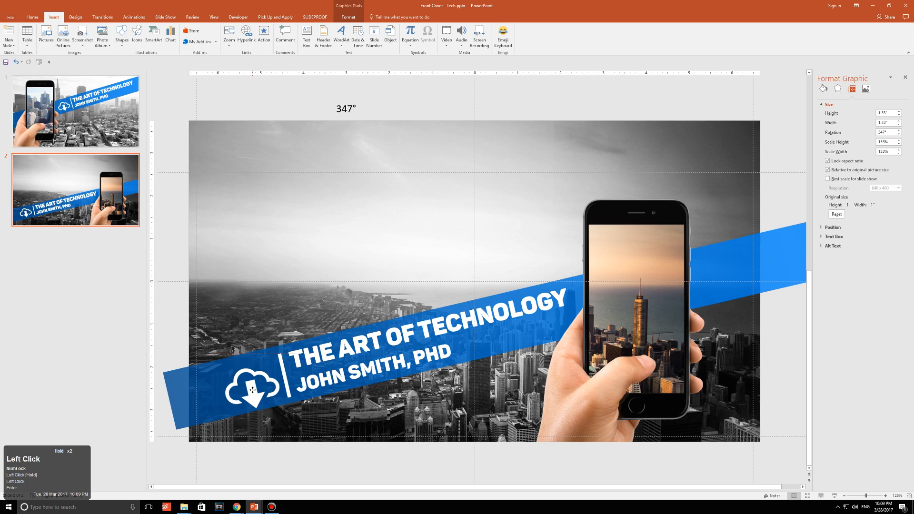
{"action": "left_click", "coordinate": [251, 390]}
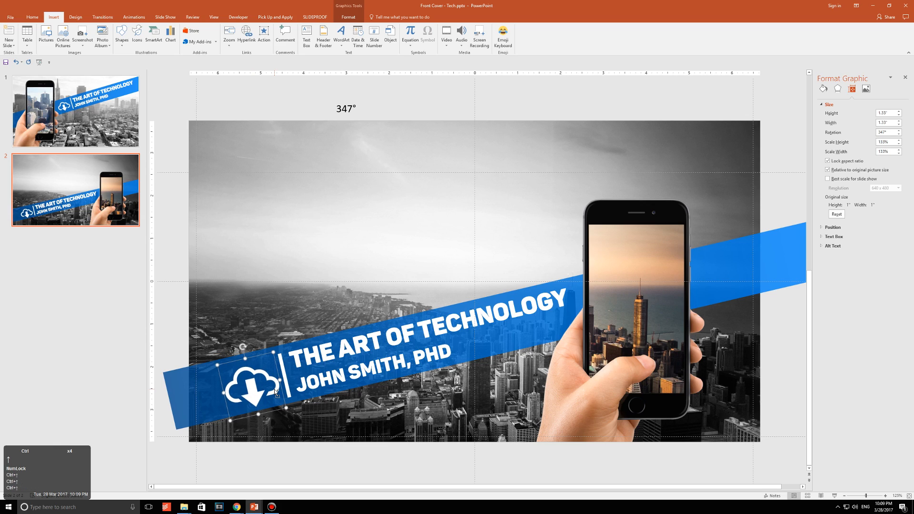
{"action": "left_click", "coordinate": [588, 456]}
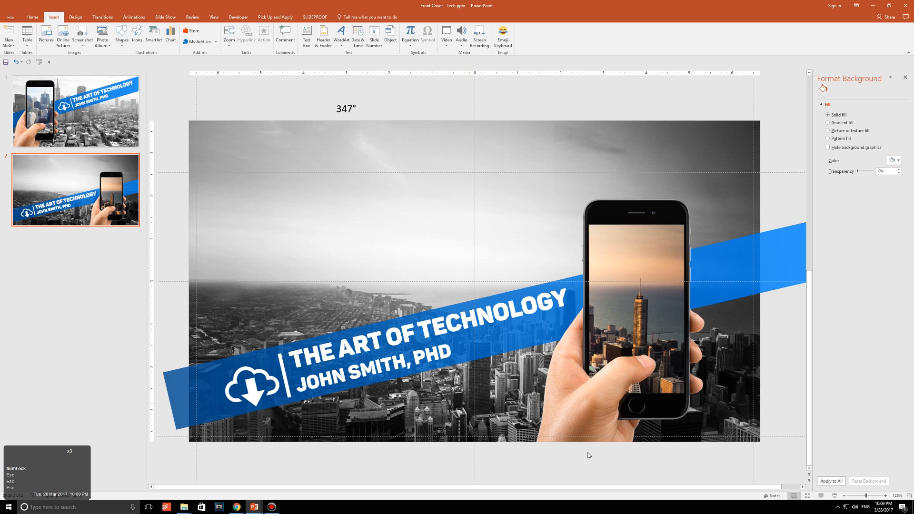